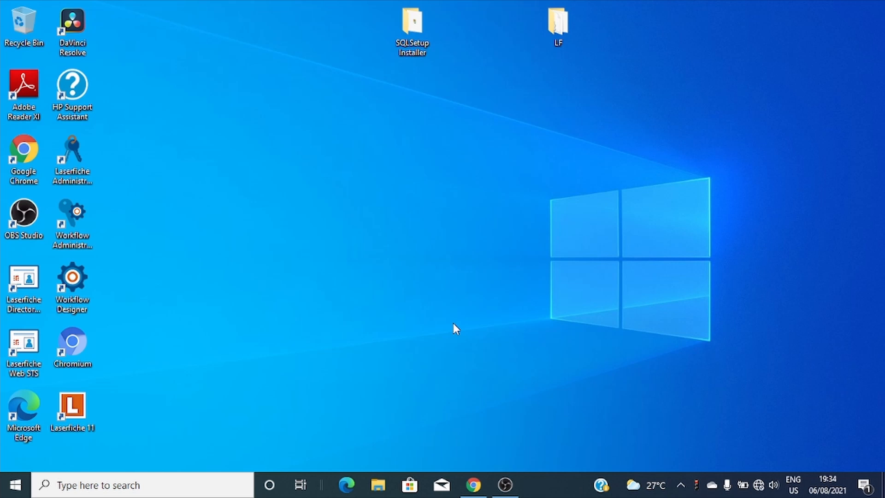
mouse_move(568, 70)
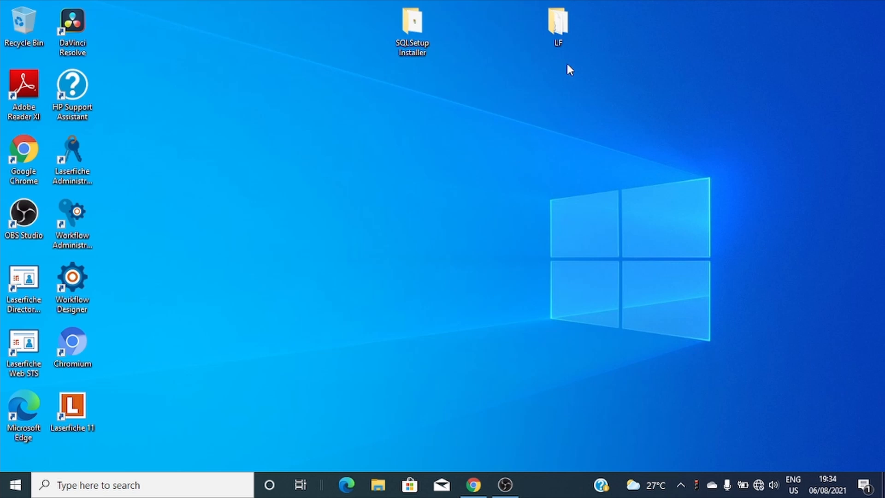
- Launch Autorun.exe from the LF folder and choose English in the Laserfiche 11 launcher
left_click(558, 26)
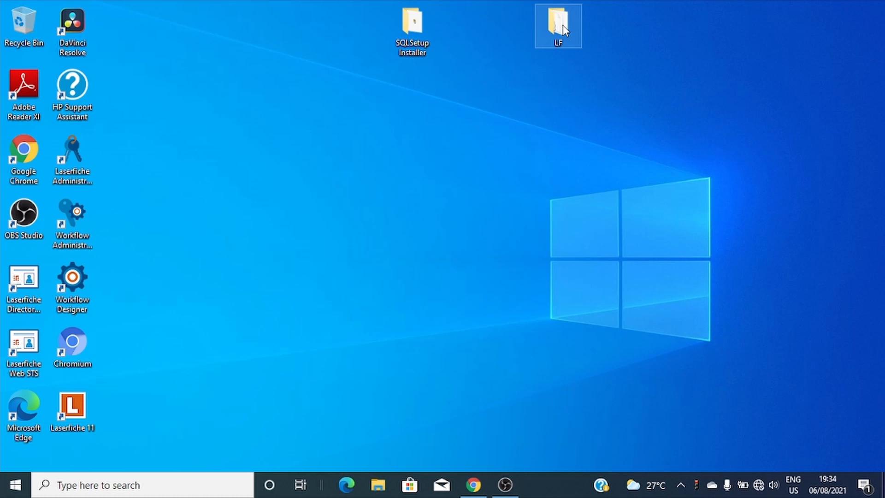
double_click(555, 21)
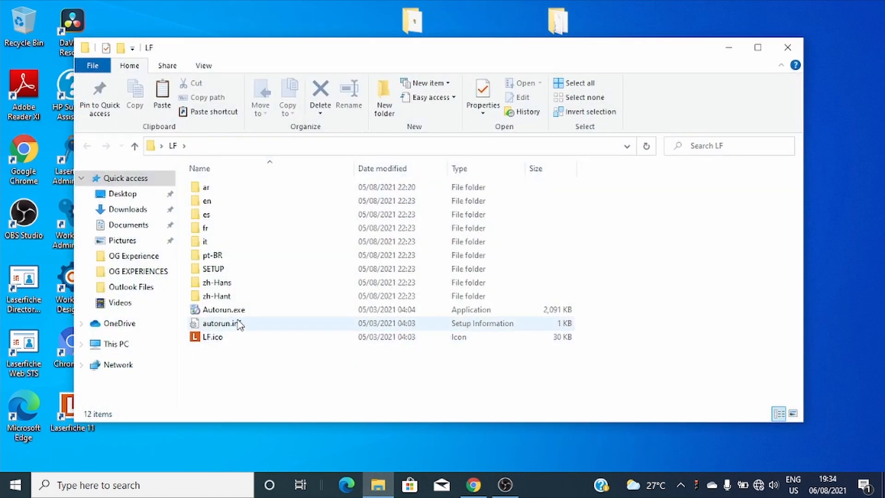
double_click(221, 310)
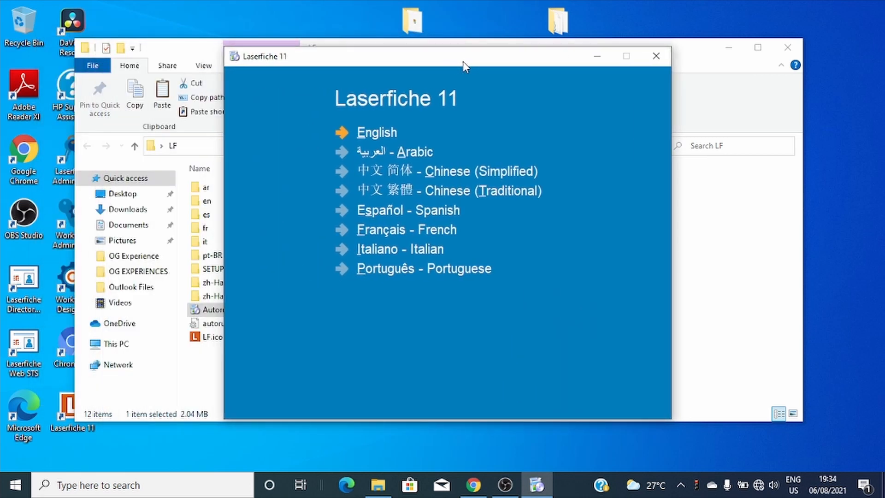
left_click(376, 132)
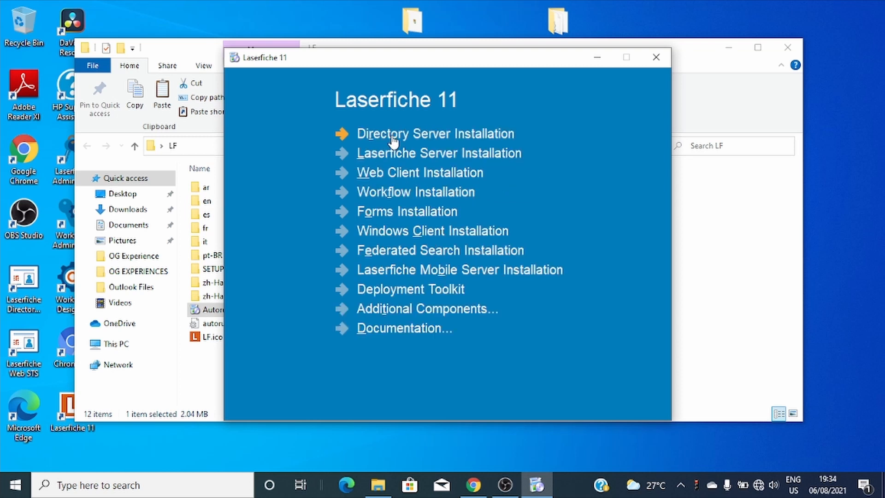
mouse_move(374, 181)
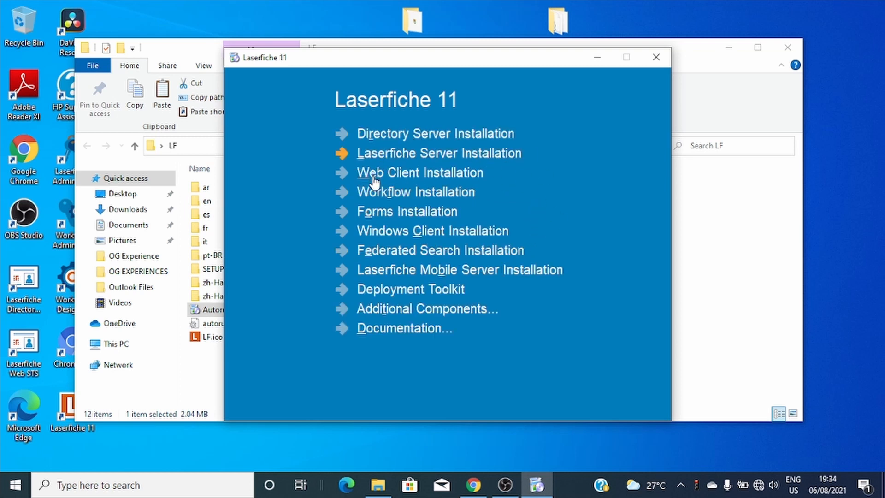
mouse_move(415, 183)
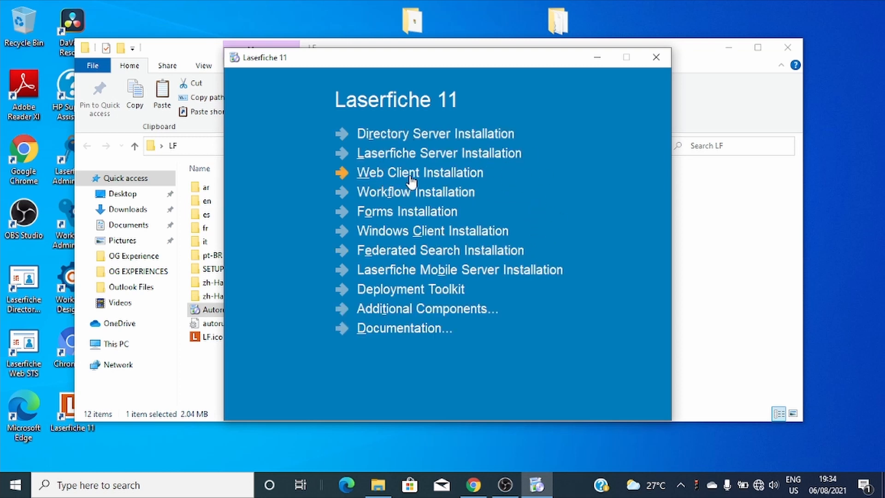
mouse_move(369, 341)
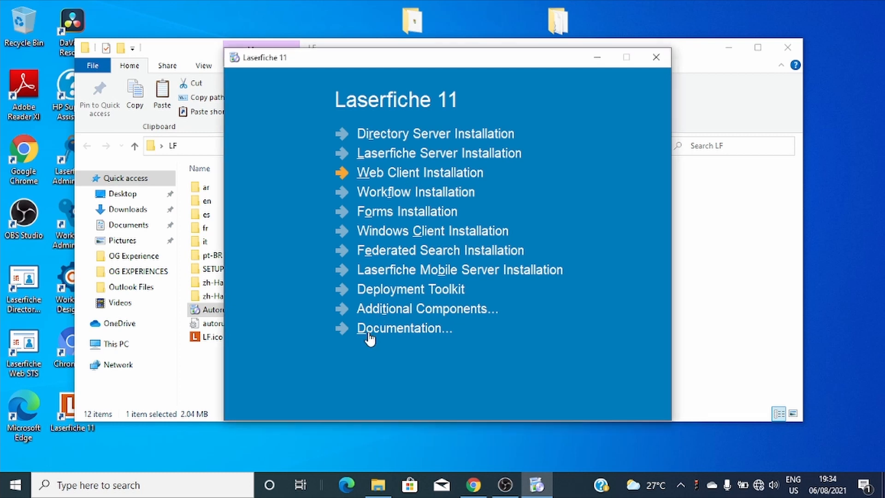
- Start the Web Client installation and accept the license agreement terms
left_click(418, 172)
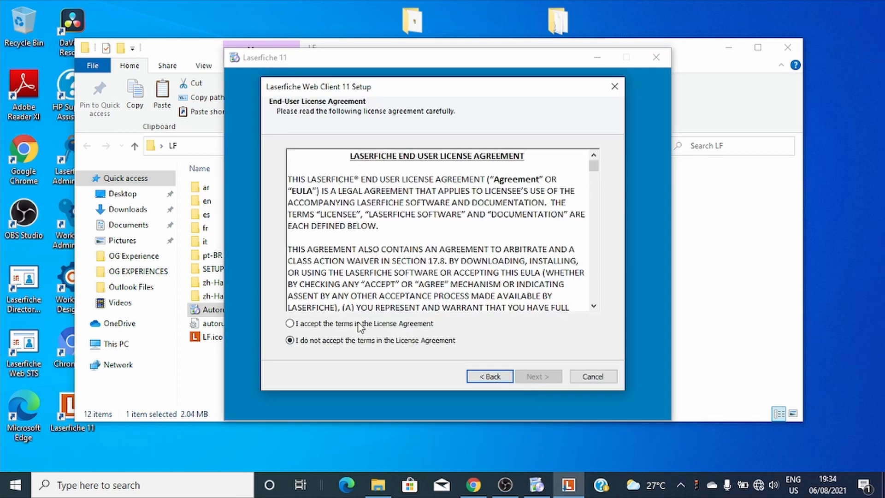
left_click(290, 324)
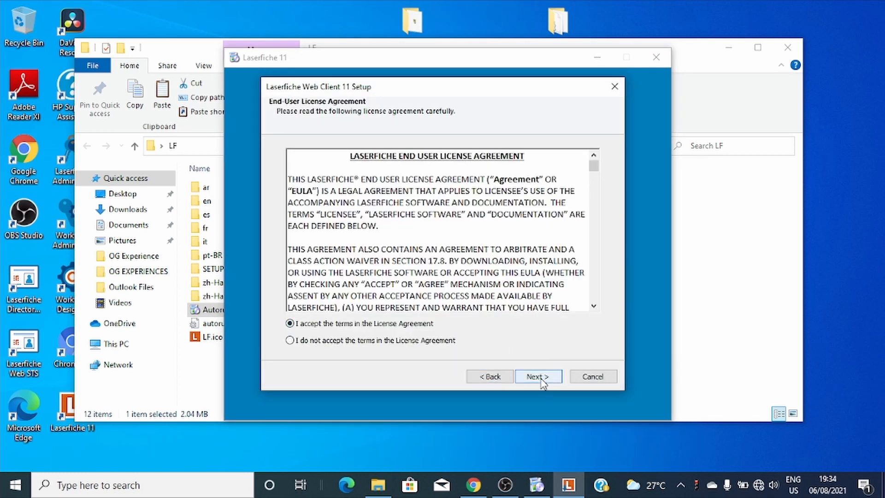
left_click(538, 377)
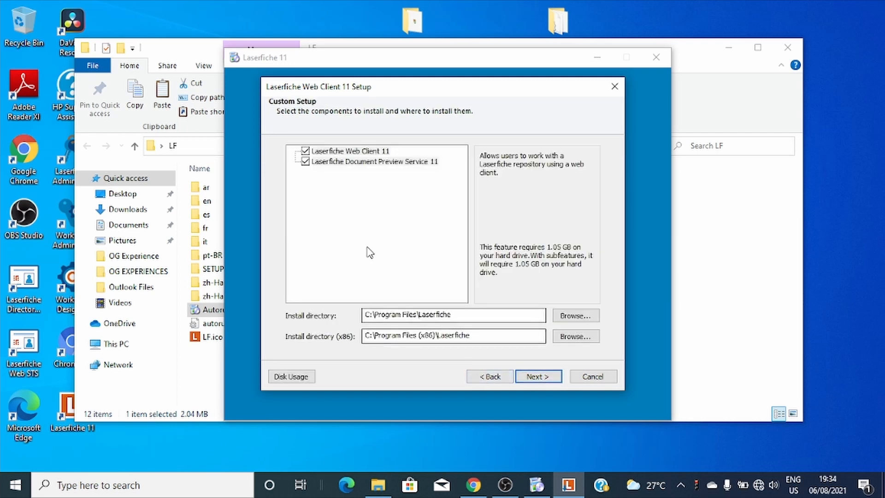
mouse_move(352, 176)
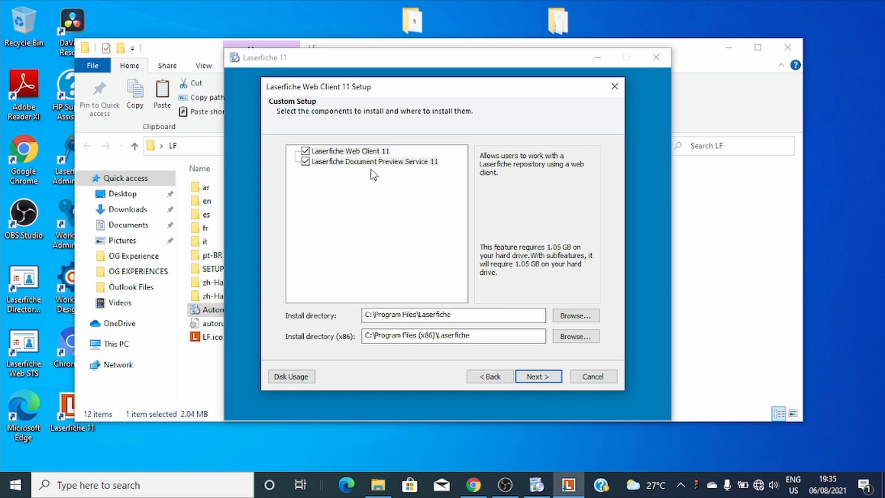
mouse_move(439, 173)
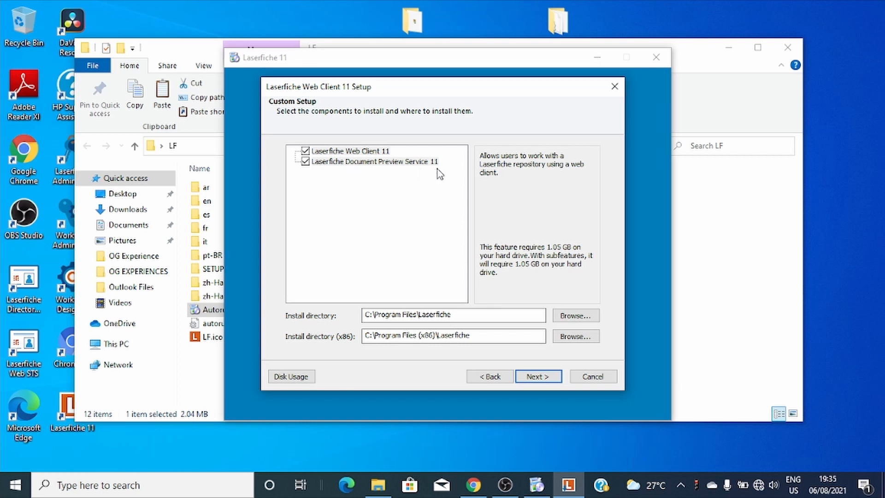
- Keep both components, activate through Directory Server OGX and accept its existing registration
left_click(538, 376)
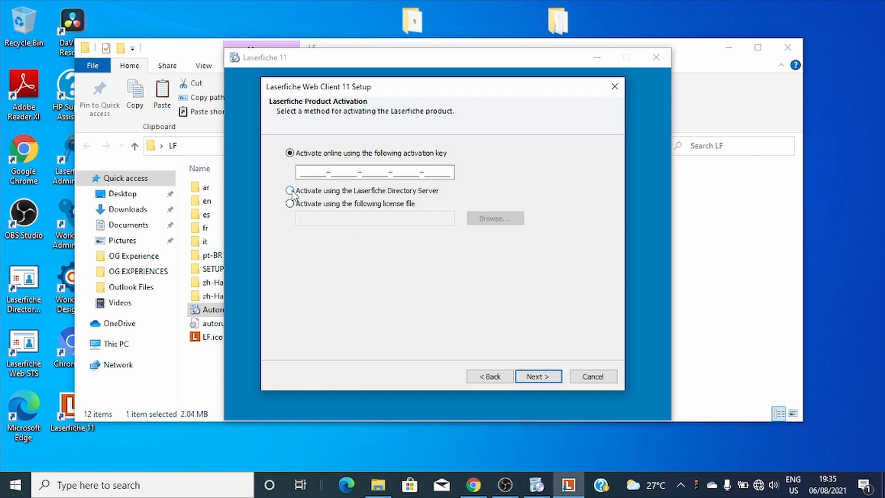
left_click(290, 190)
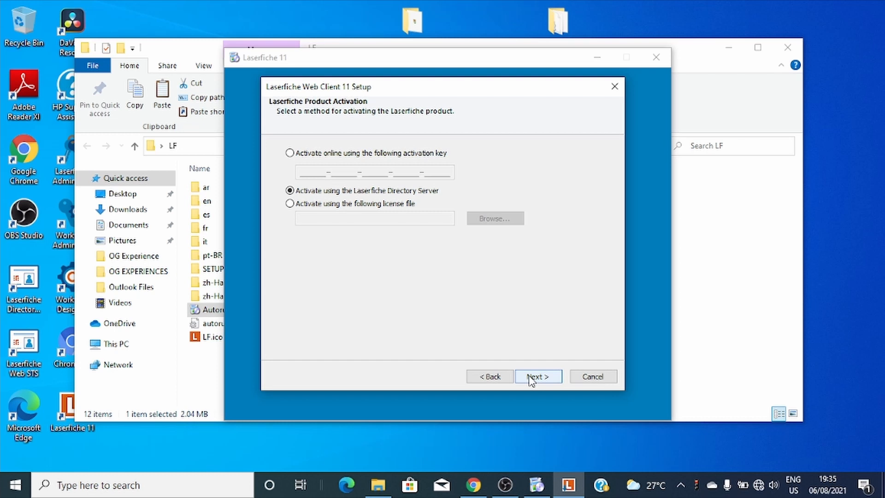
left_click(538, 376)
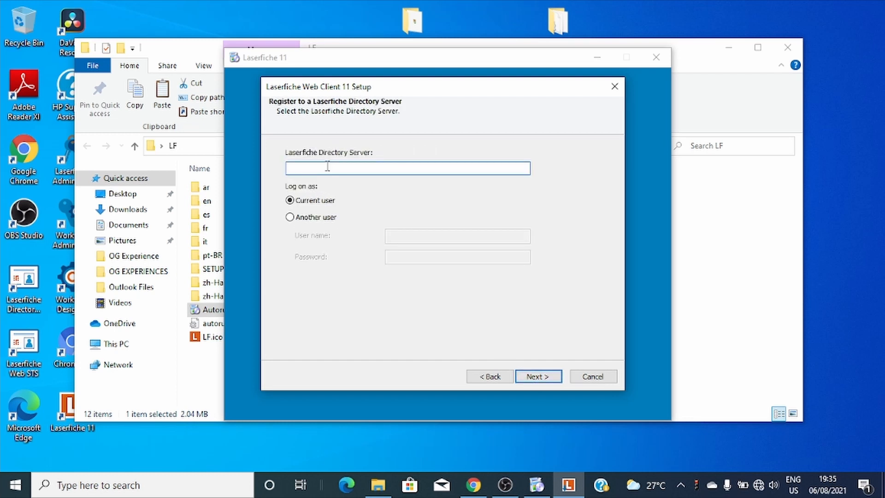
type("OG")
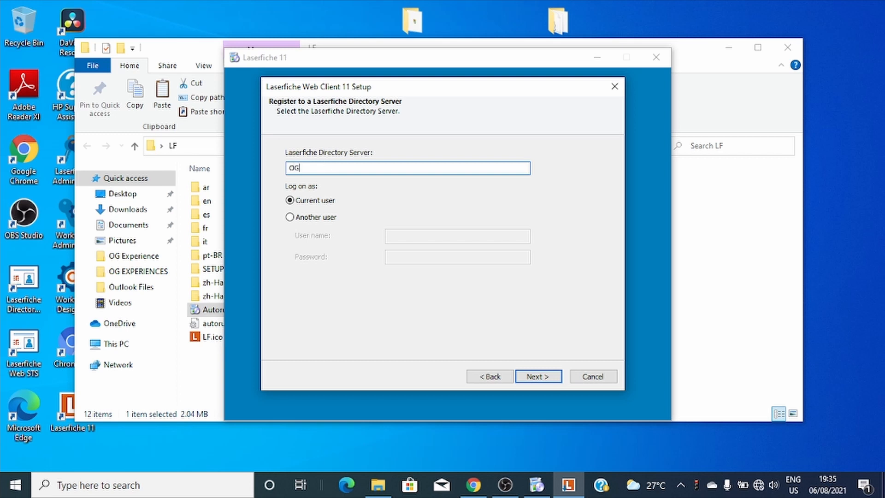
type("X")
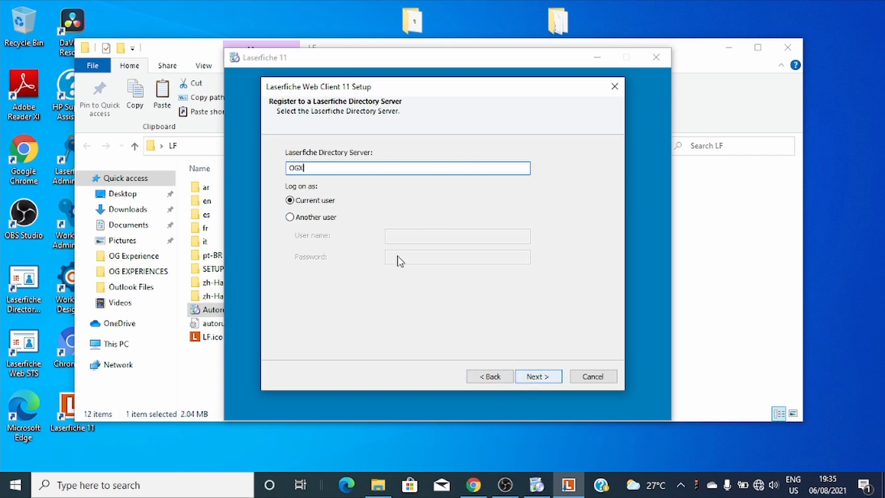
left_click(538, 376)
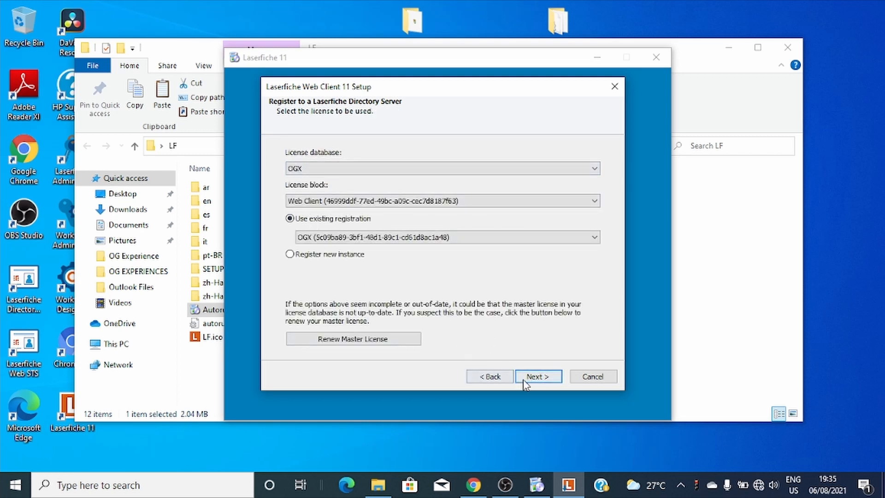
left_click(539, 377)
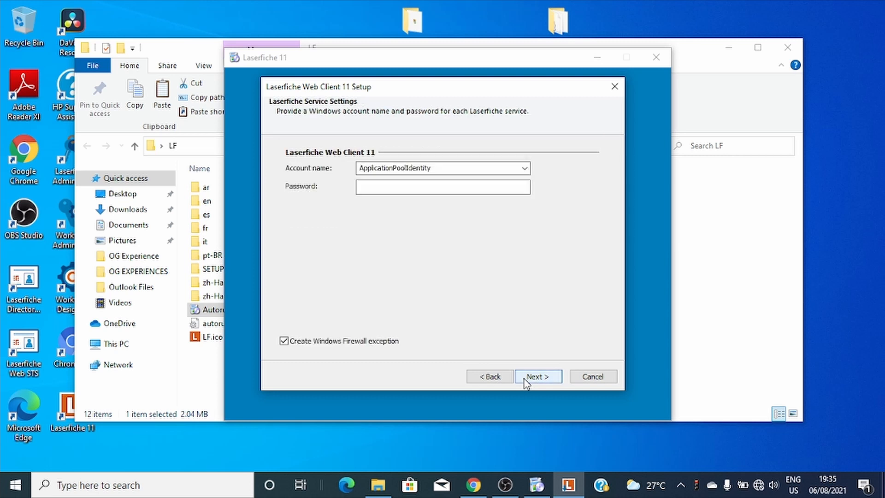
- Keep the default service account, confirm all prerequisites succeeded and begin installing
left_click(538, 376)
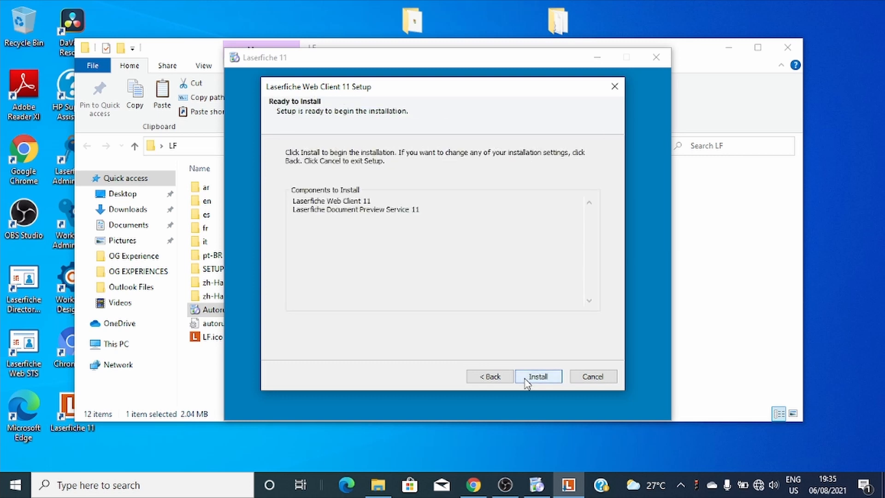
left_click(539, 376)
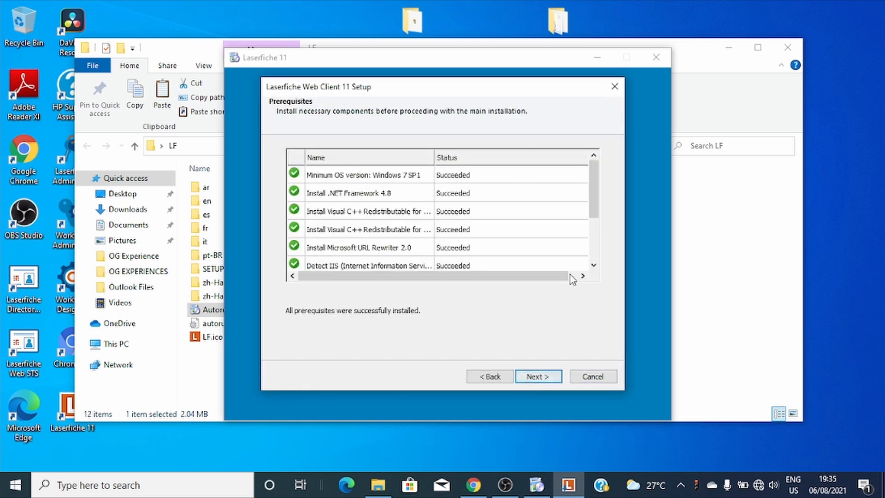
scroll("down", 3)
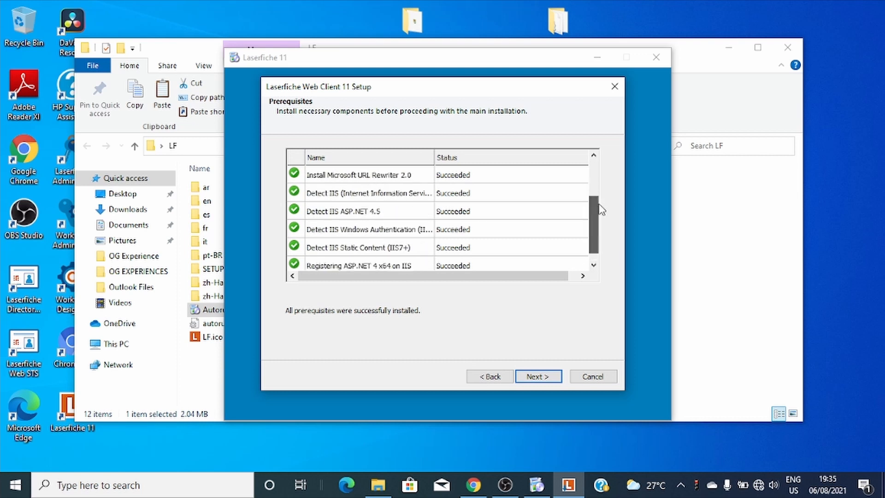
left_click(538, 377)
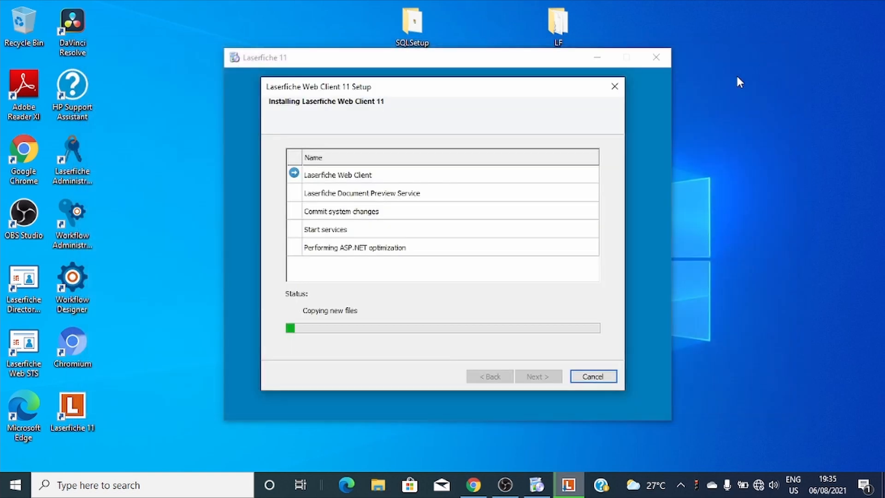
mouse_move(553, 304)
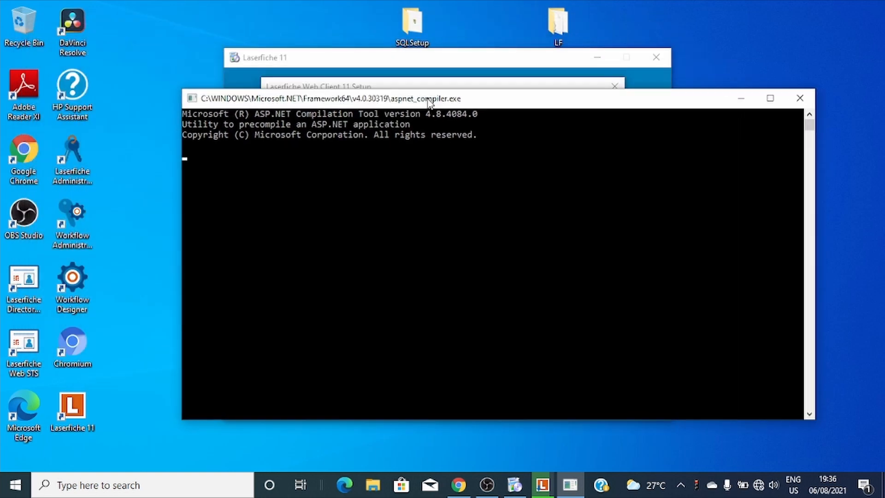
mouse_move(325, 375)
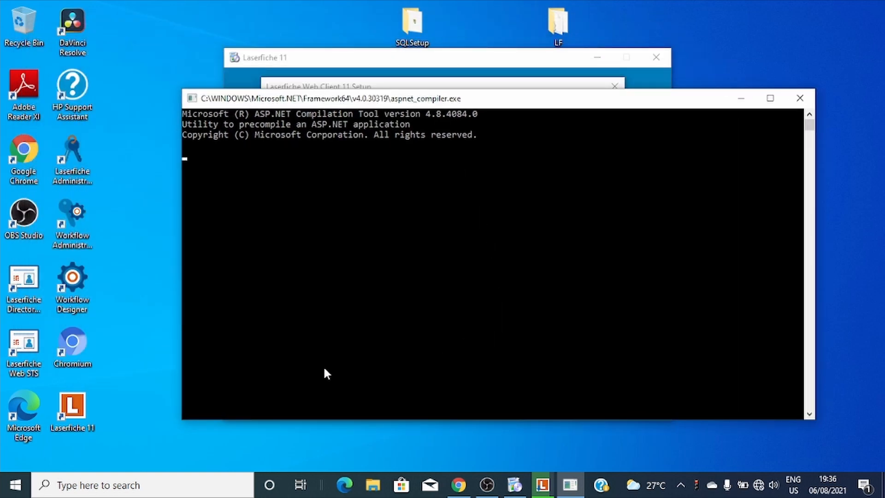
mouse_move(206, 412)
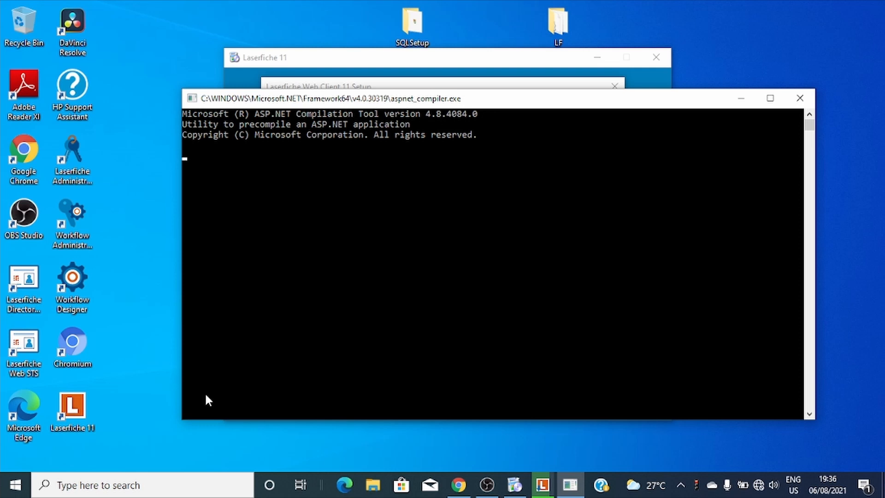
mouse_move(147, 473)
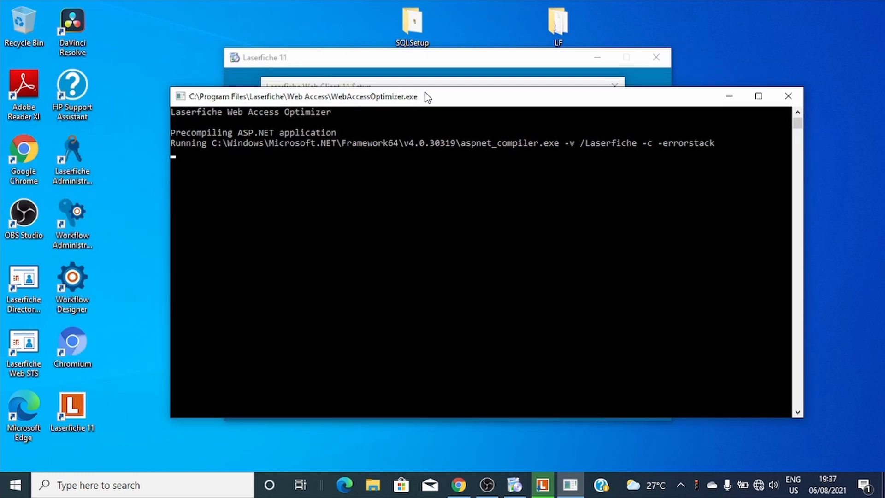
mouse_move(228, 293)
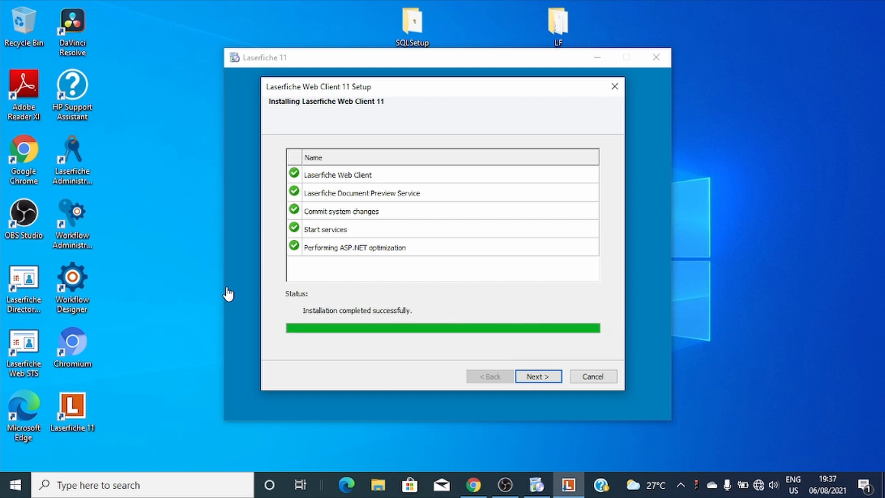
- Finish setup with 'Launch Web Client Configuration' kept checked
left_click(538, 376)
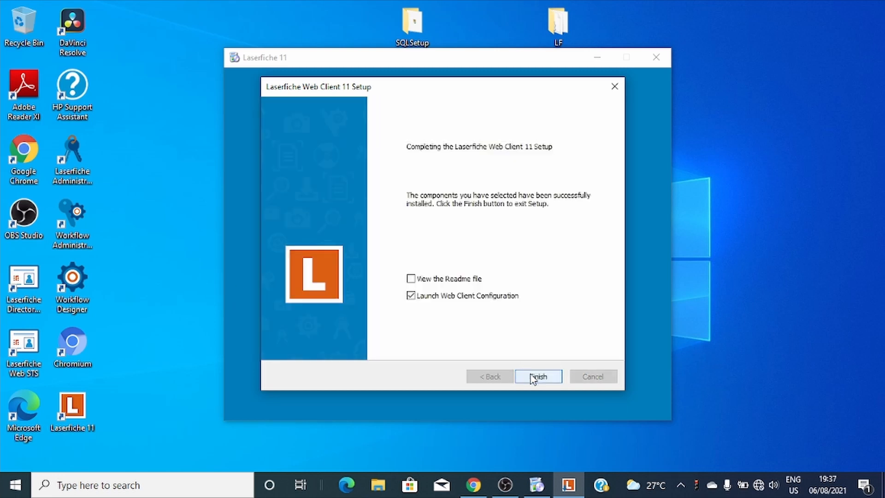
left_click(538, 376)
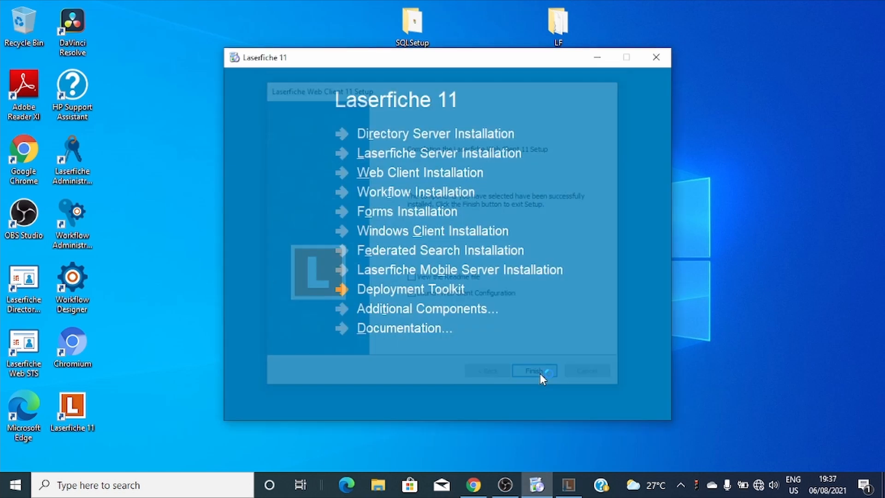
left_click(534, 371)
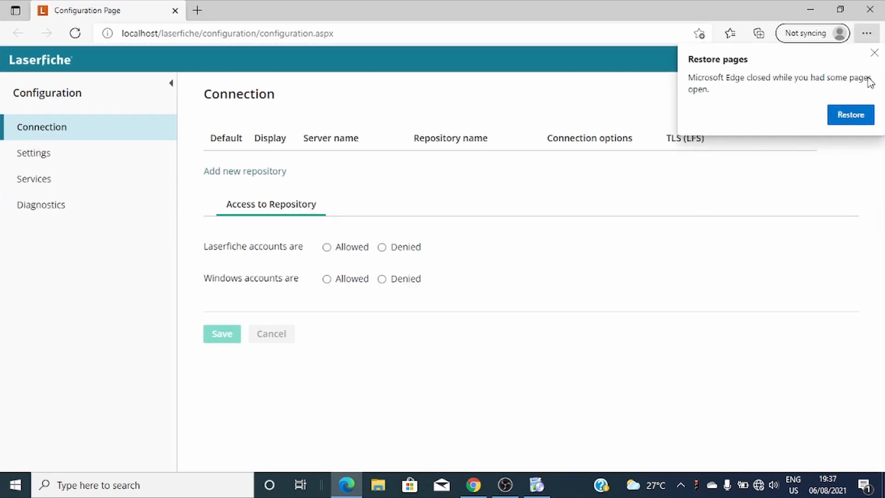
- Dismiss the Edge restore-pages notice over the Connection page
left_click(872, 52)
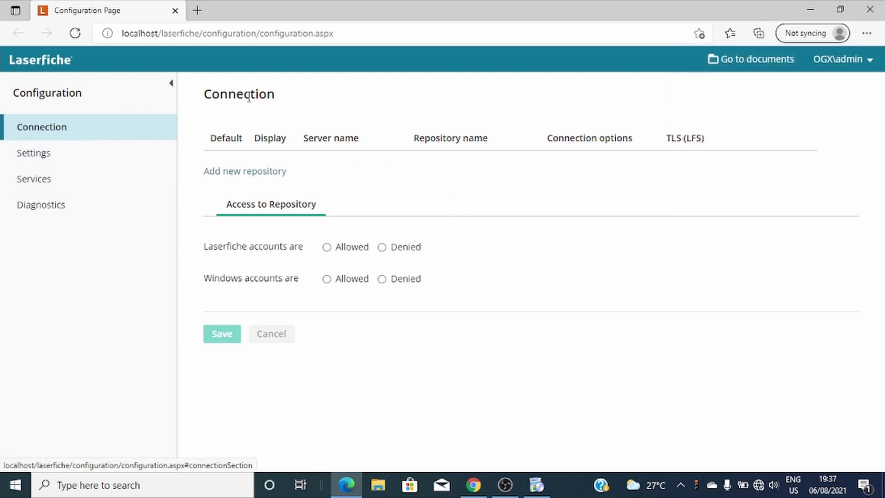
mouse_move(338, 118)
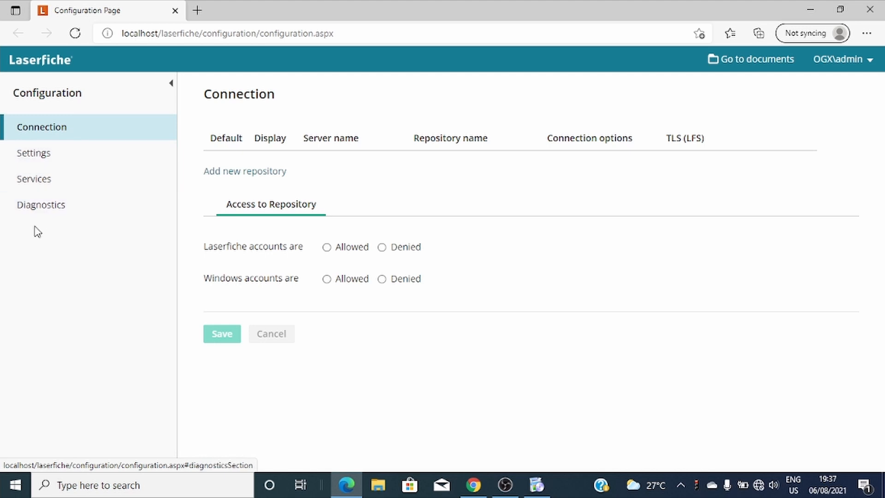
mouse_move(11, 180)
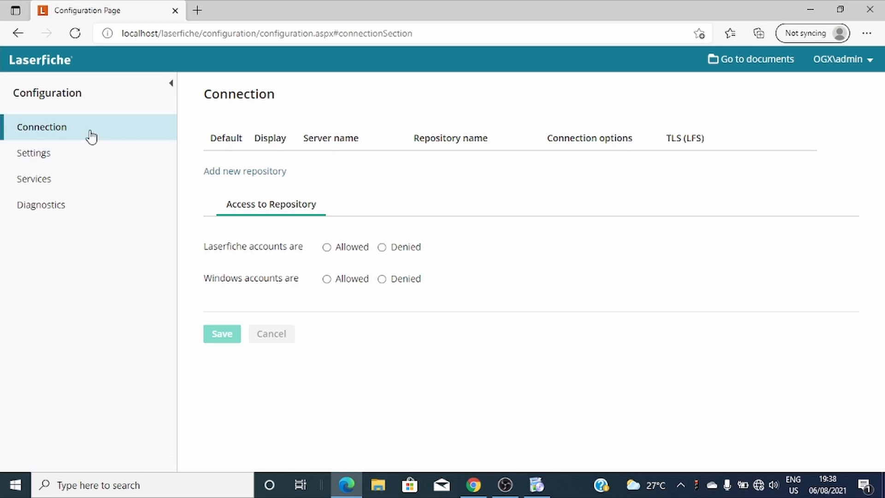
mouse_move(253, 196)
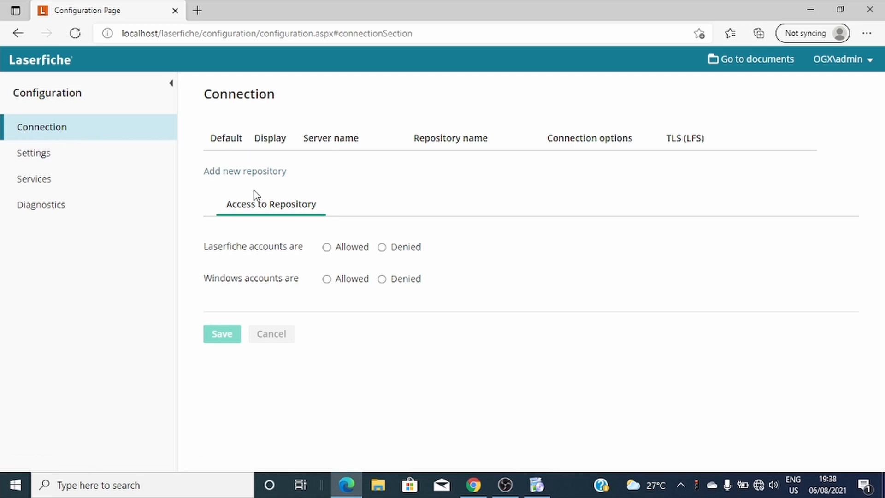
mouse_move(116, 145)
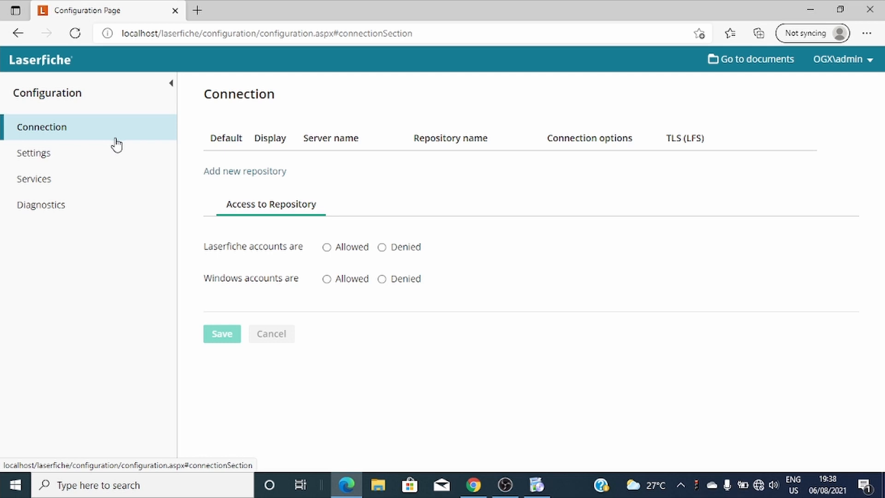
mouse_move(731, 159)
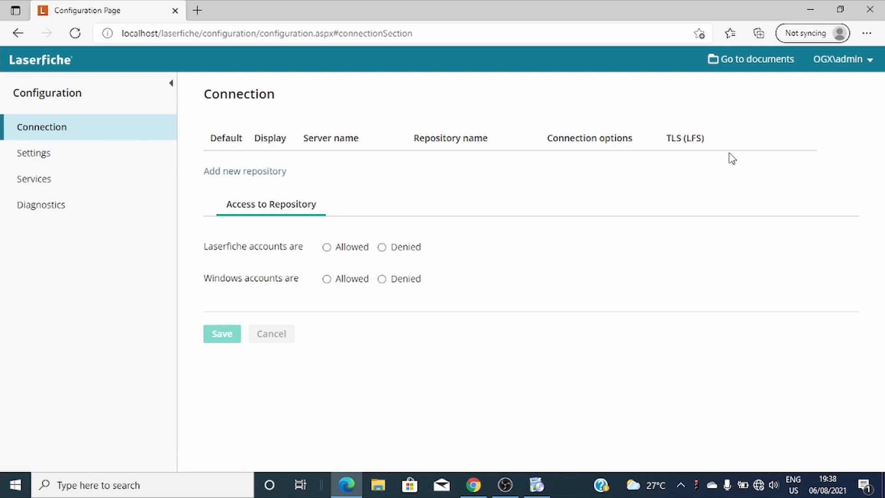
mouse_move(229, 183)
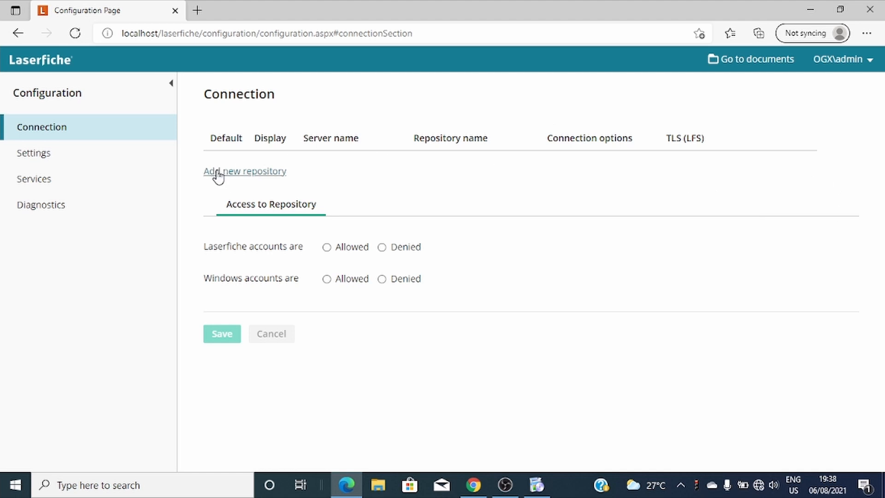
mouse_move(273, 180)
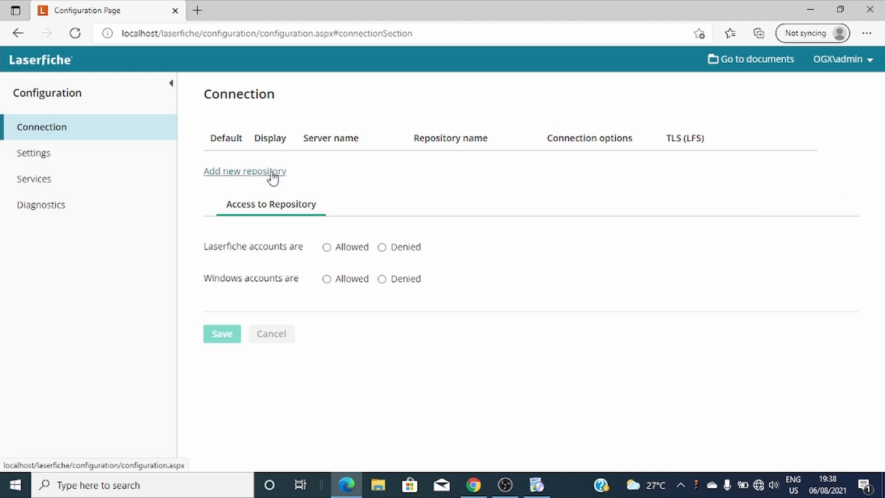
- Add a repository connection with server OGX and repository OG-EXPERIENCE, and save it
left_click(244, 172)
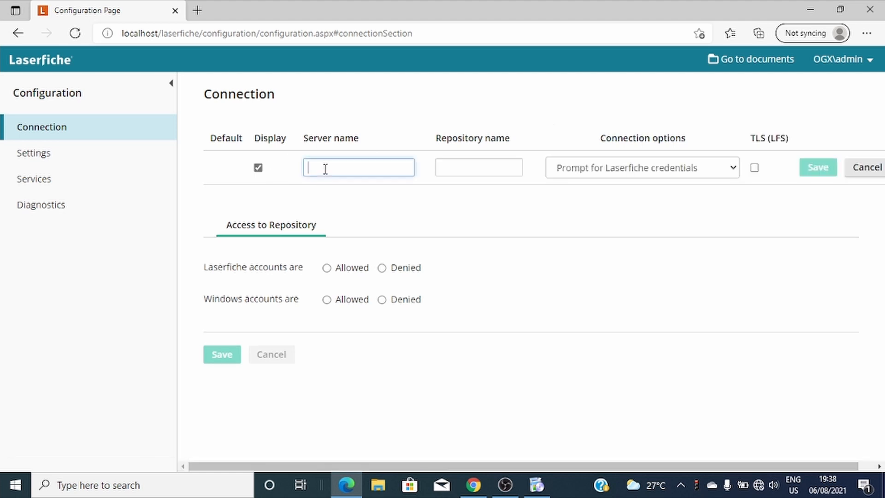
type("OG")
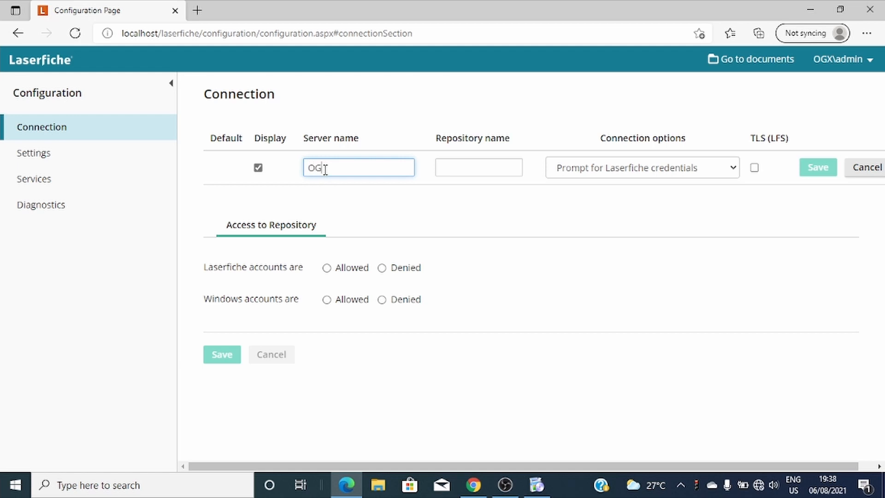
type("X")
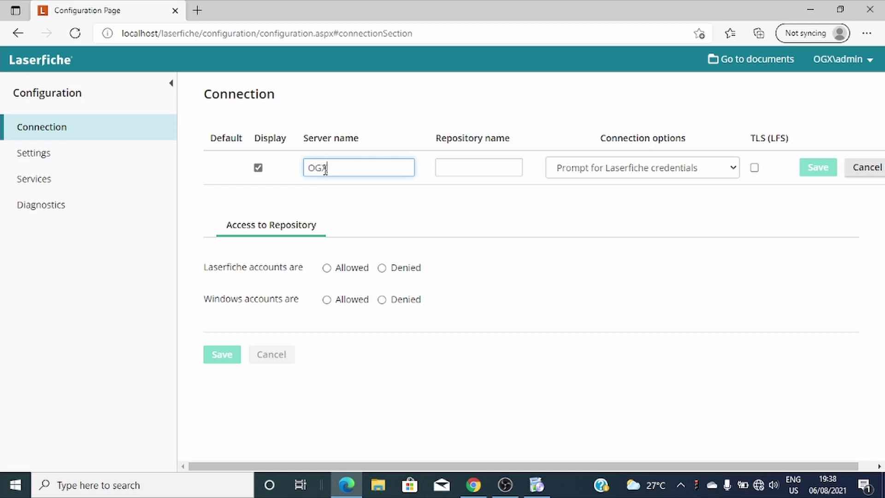
left_click(478, 167)
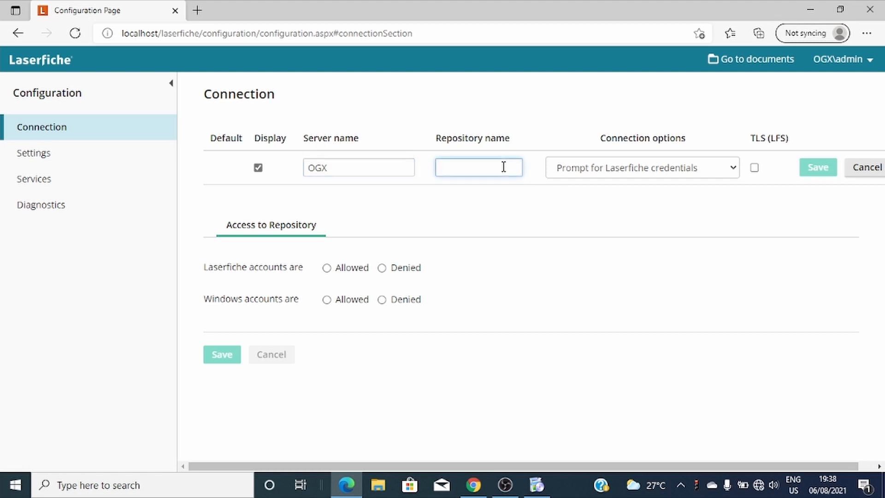
type("OG")
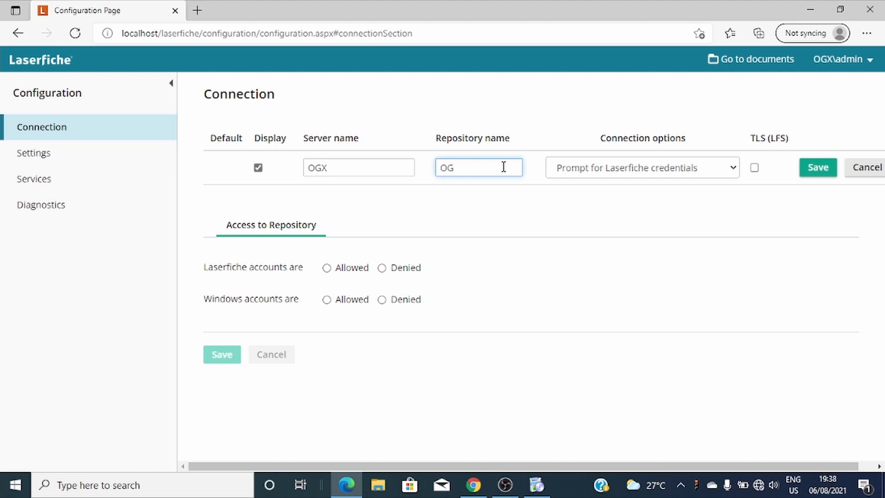
type("-e")
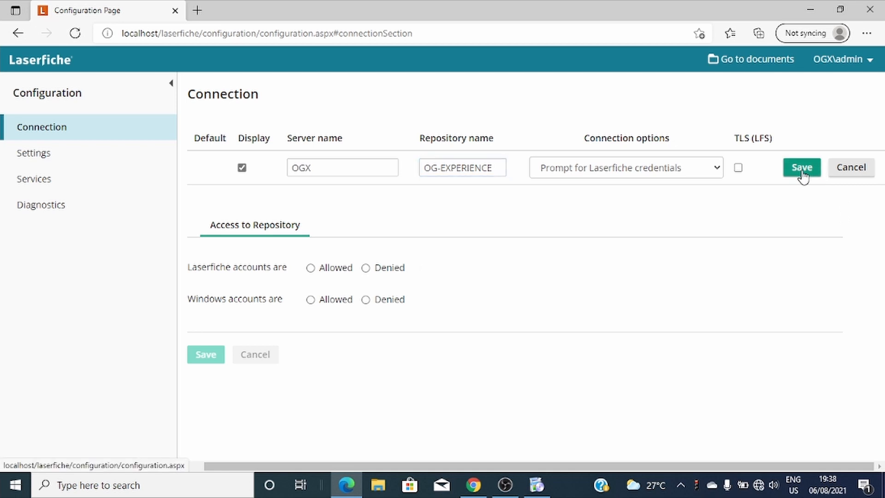
left_click(802, 167)
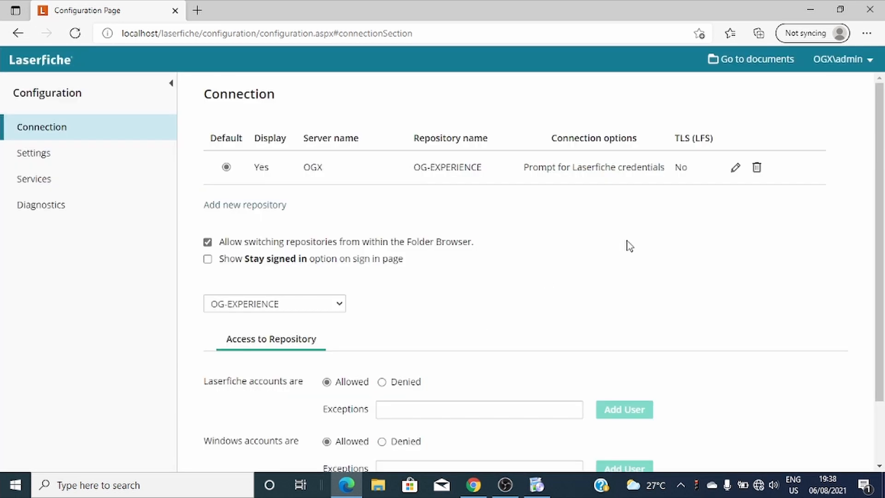
scroll("down", 3)
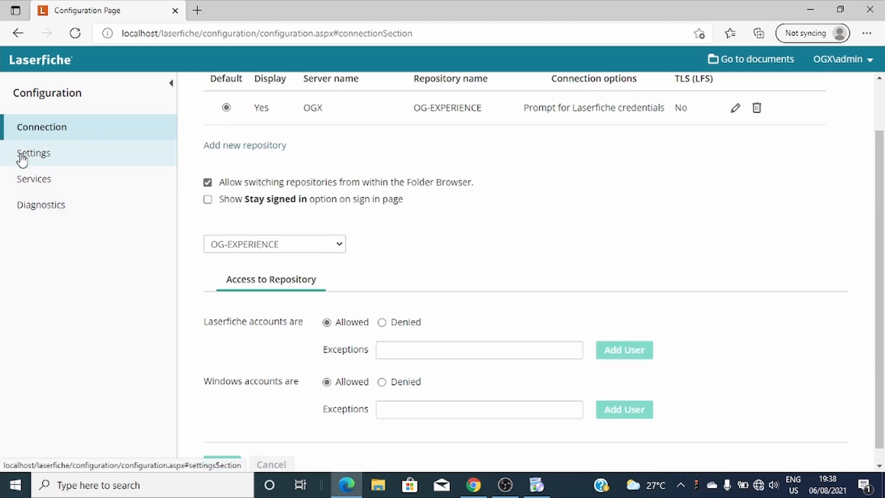
- Review the Settings section's SMTP field, then move to the Services section
left_click(33, 153)
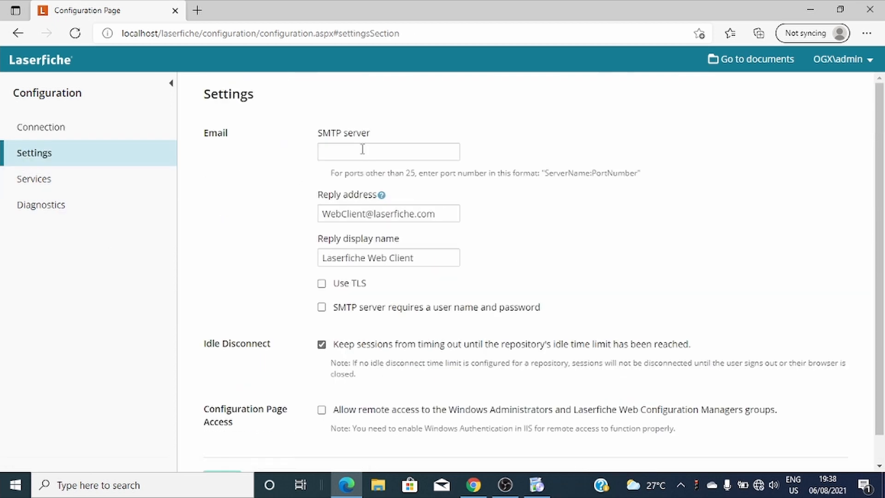
left_click(388, 151)
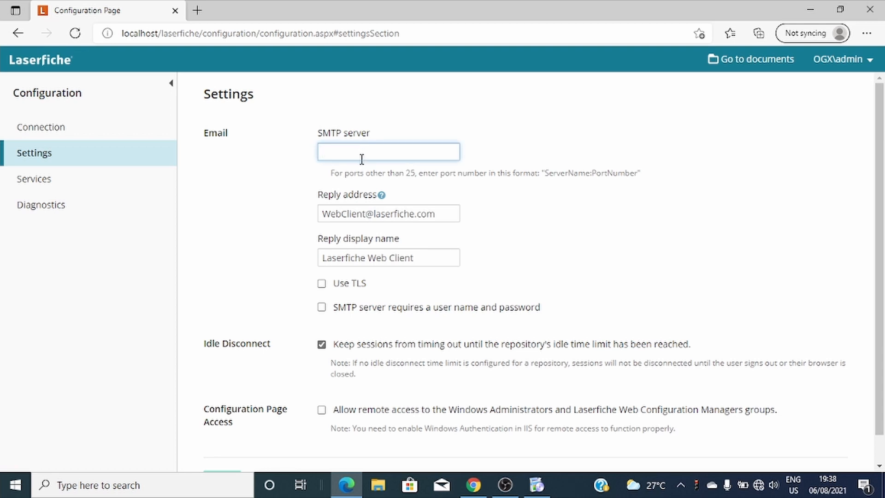
left_click(33, 179)
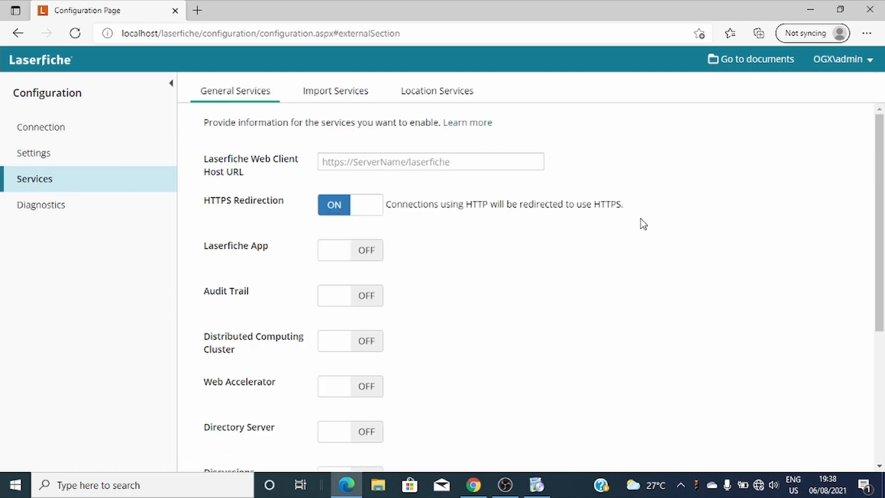
mouse_move(266, 143)
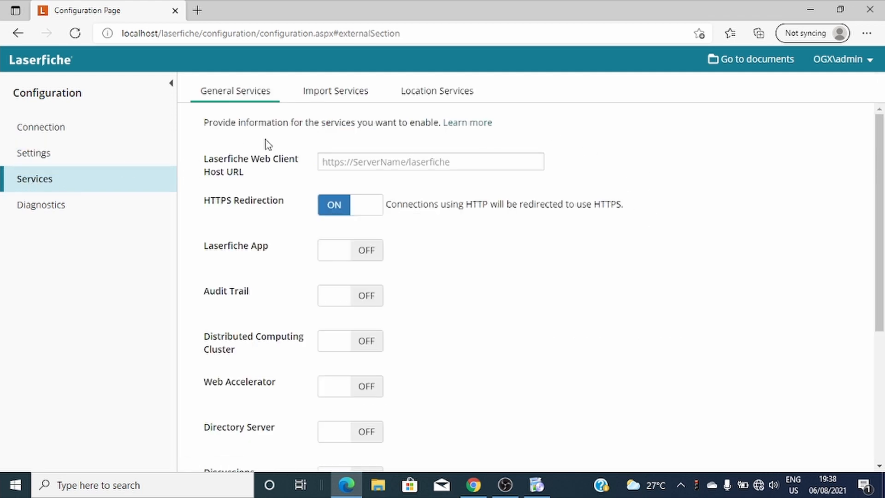
mouse_move(38, 180)
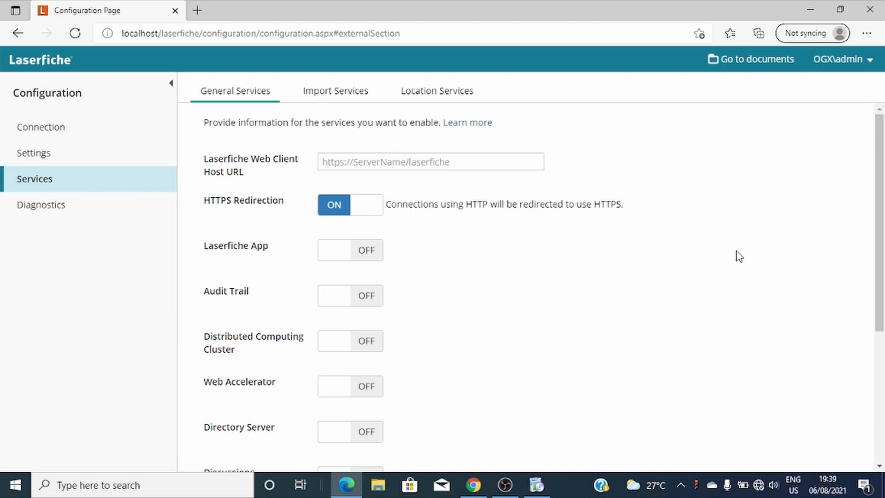
mouse_move(879, 178)
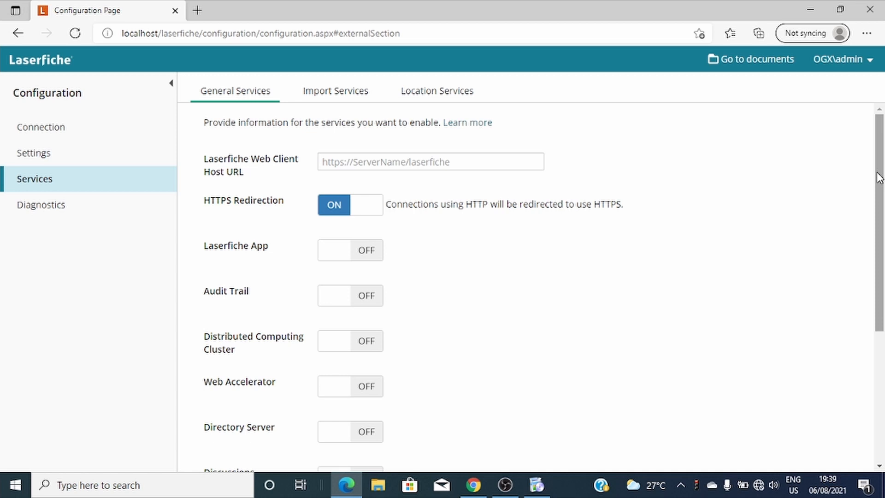
scroll("down", 3)
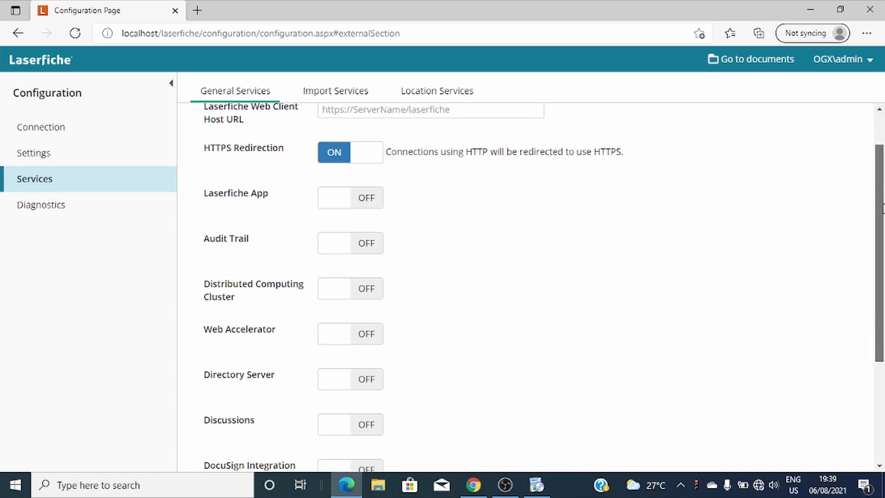
scroll("up", 3)
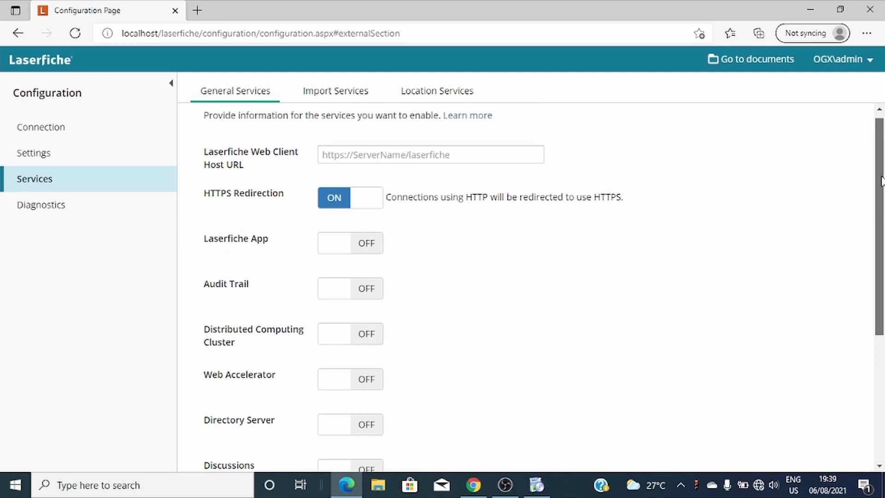
mouse_move(264, 240)
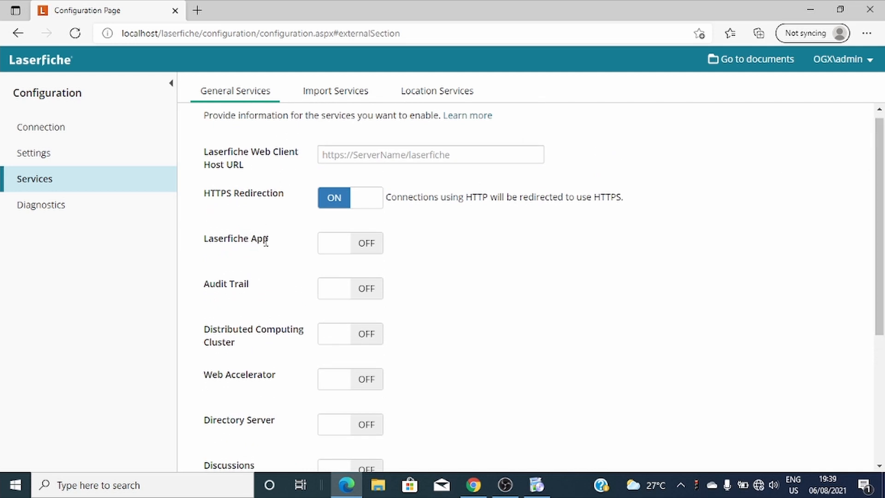
mouse_move(571, 339)
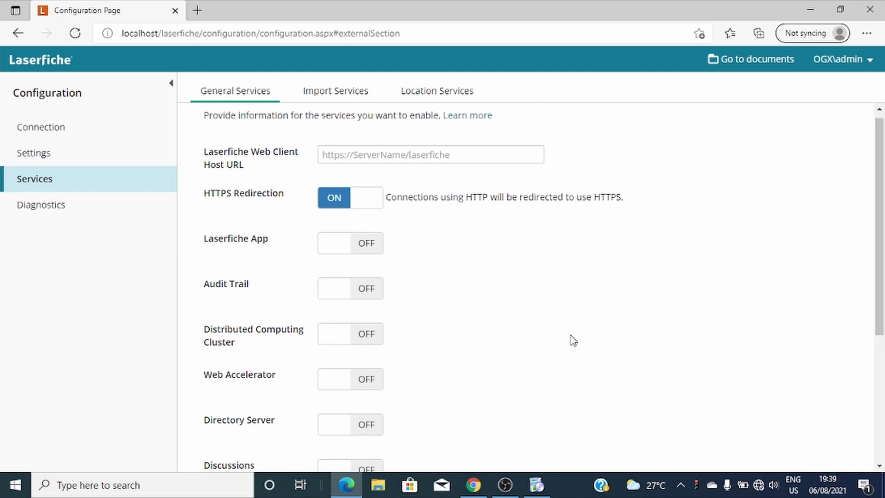
scroll("down", 3)
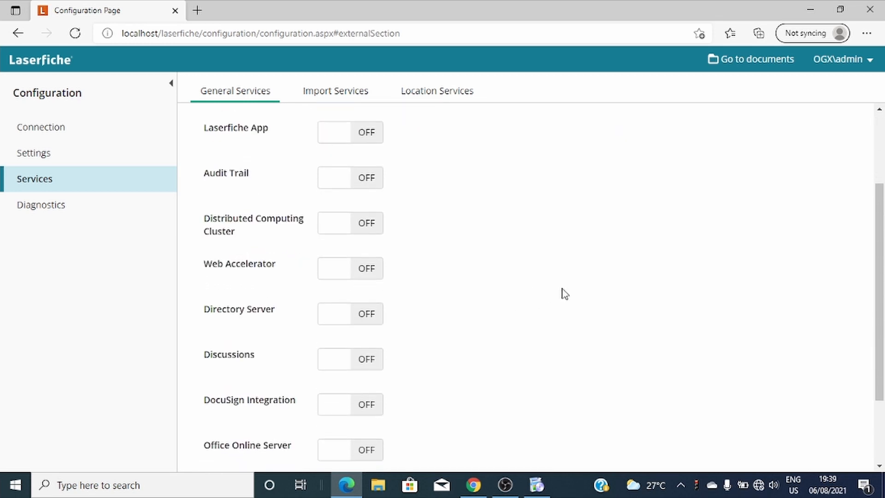
mouse_move(258, 354)
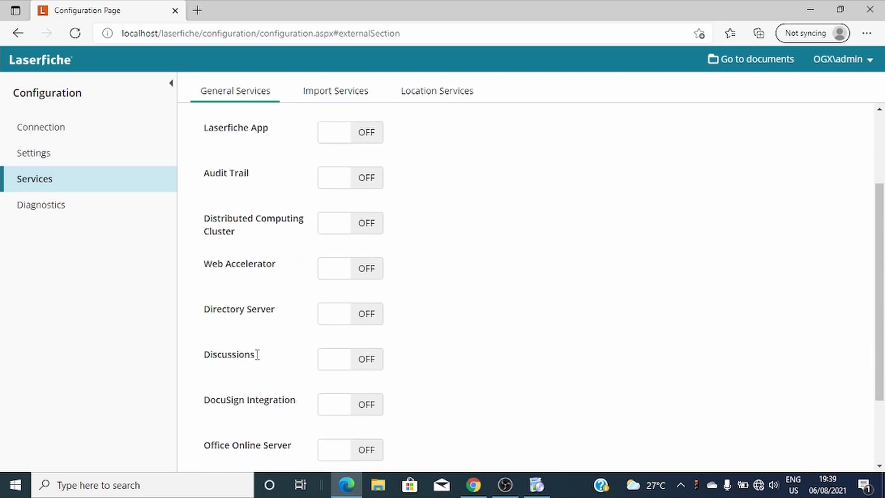
scroll("down", 3)
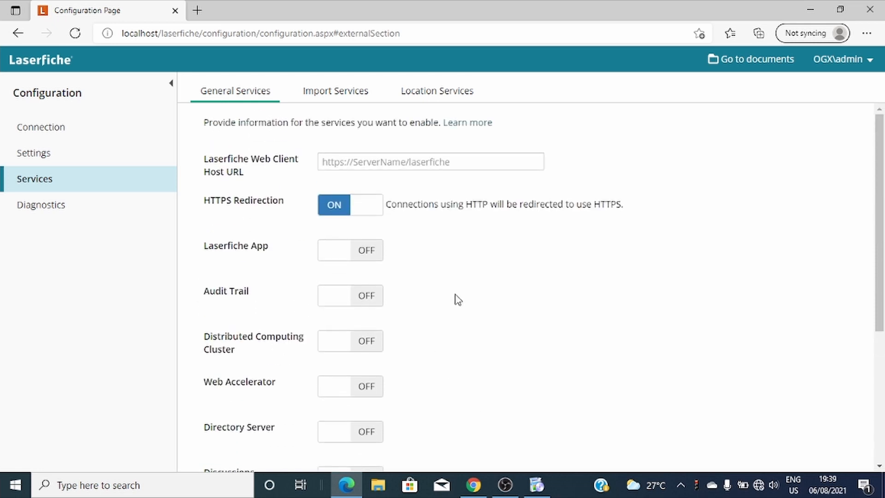
mouse_move(882, 241)
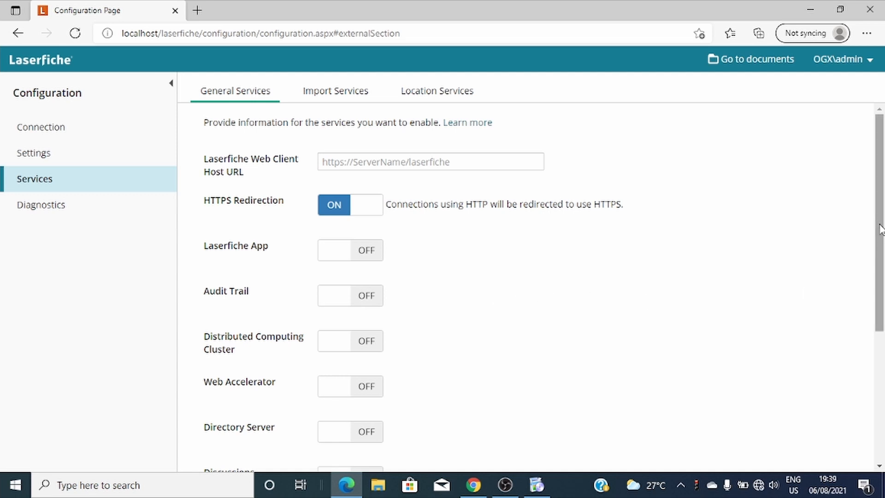
mouse_move(879, 235)
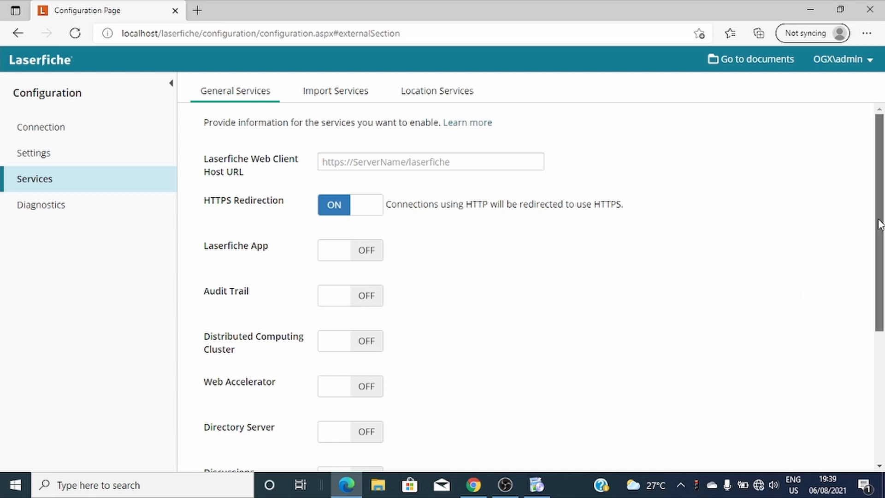
scroll("down", 3)
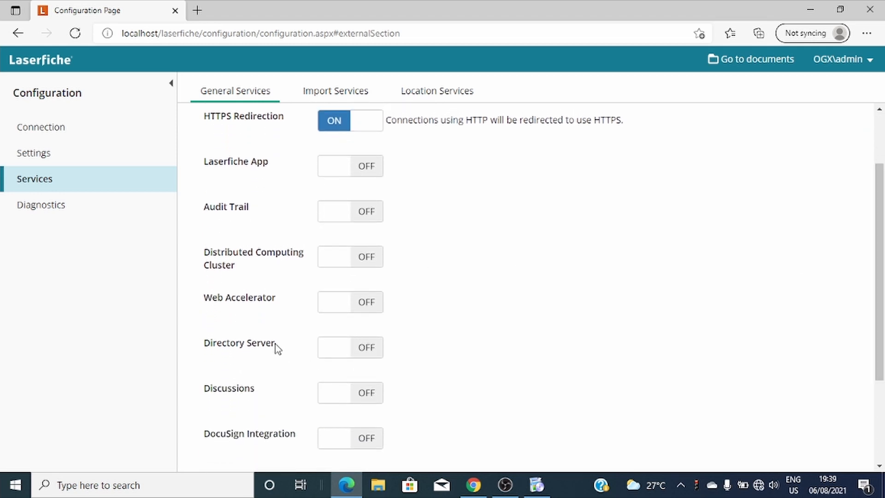
mouse_move(863, 324)
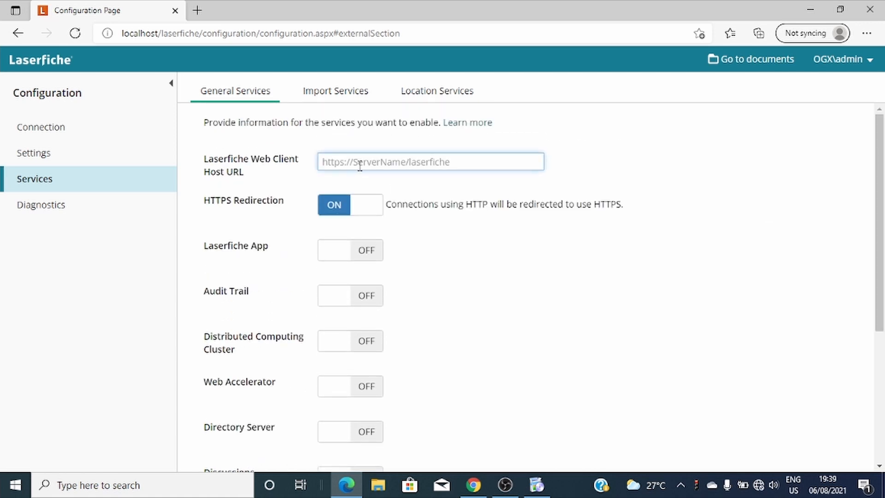
type("https://")
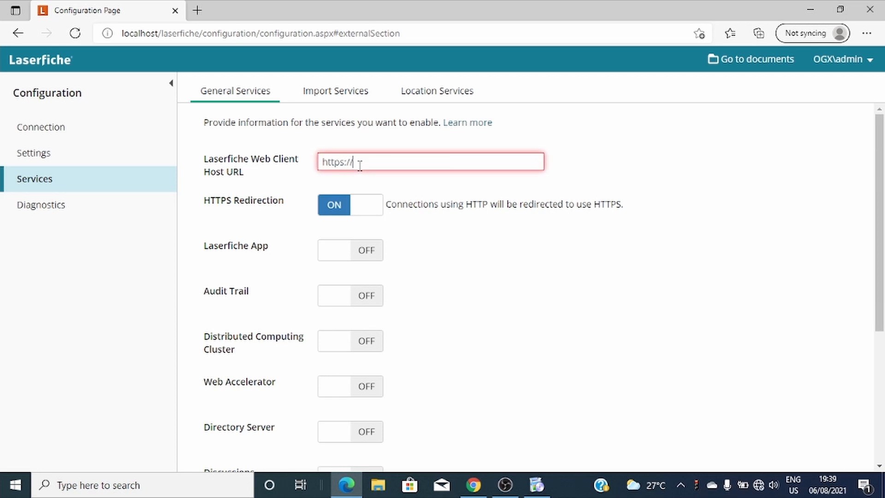
type("ogx")
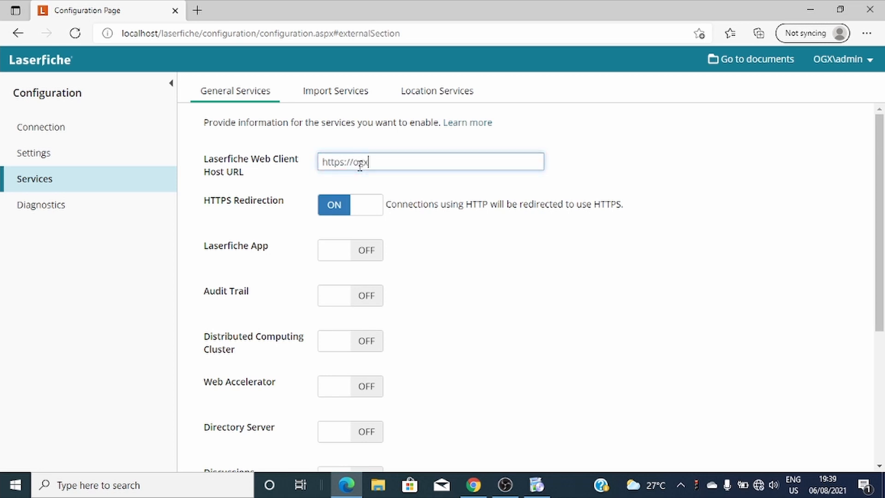
type("/")
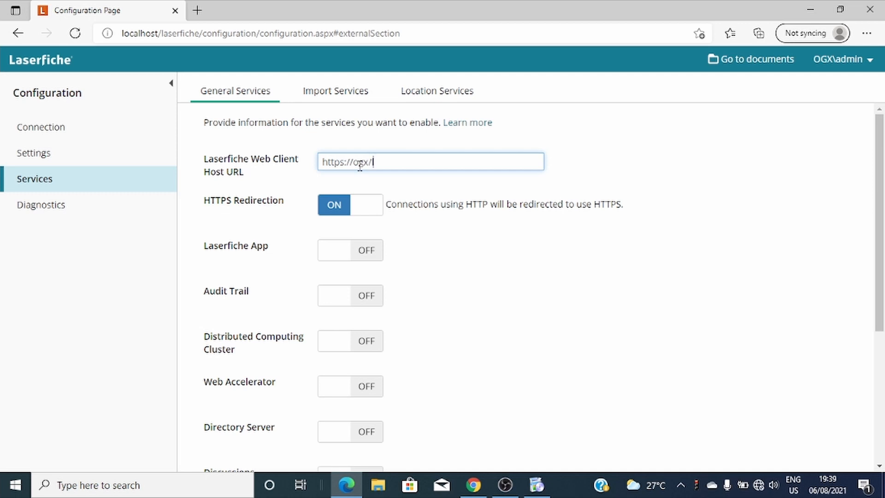
type("laserfih")
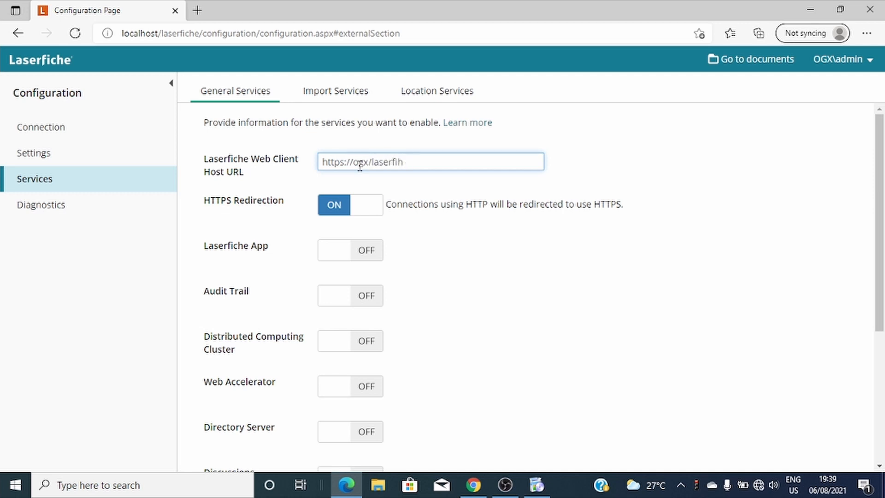
key("Backspace")
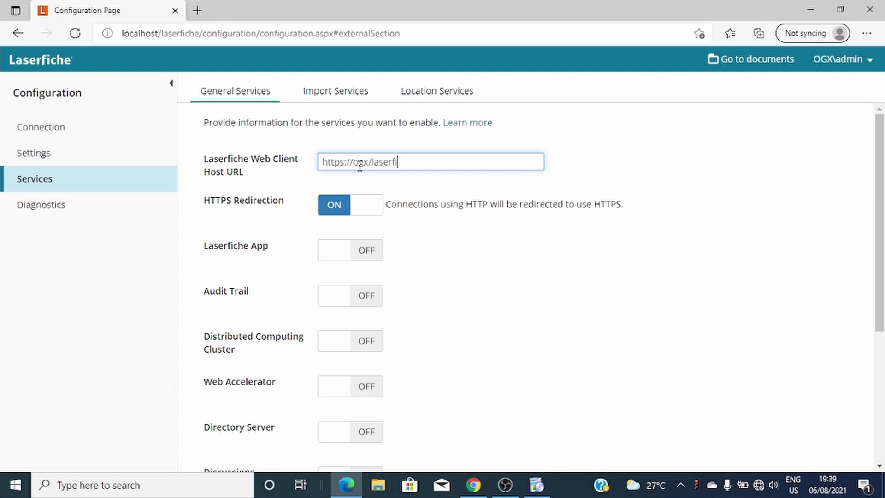
type("che")
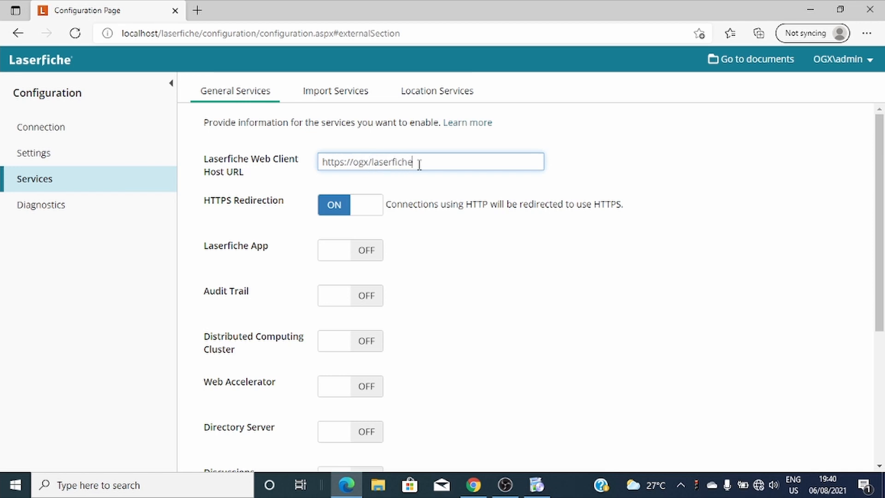
double_click(384, 163)
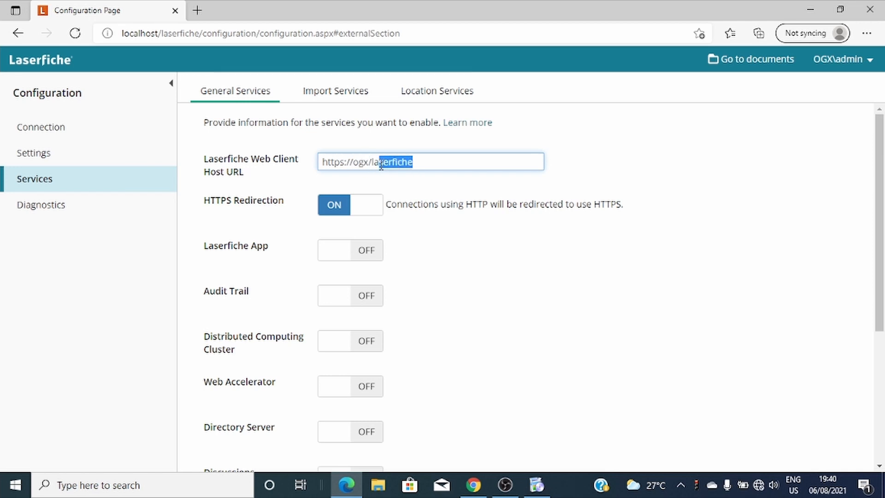
scroll("down", 3)
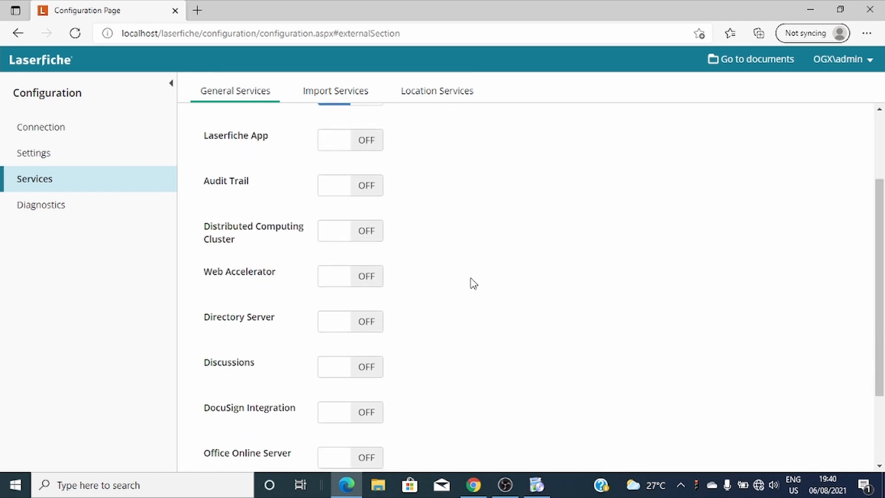
scroll("down", 3)
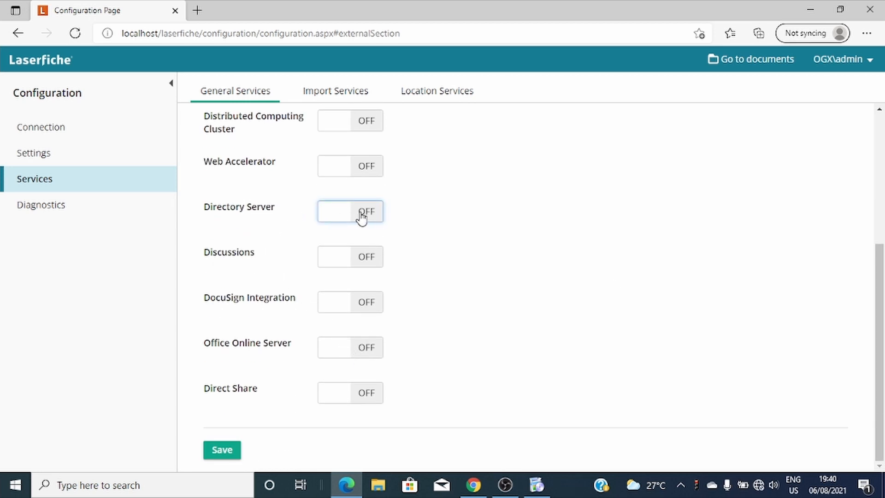
- Switch Directory Server ON and enter its STS URL path, retyping lfdssts correctly
left_click(350, 212)
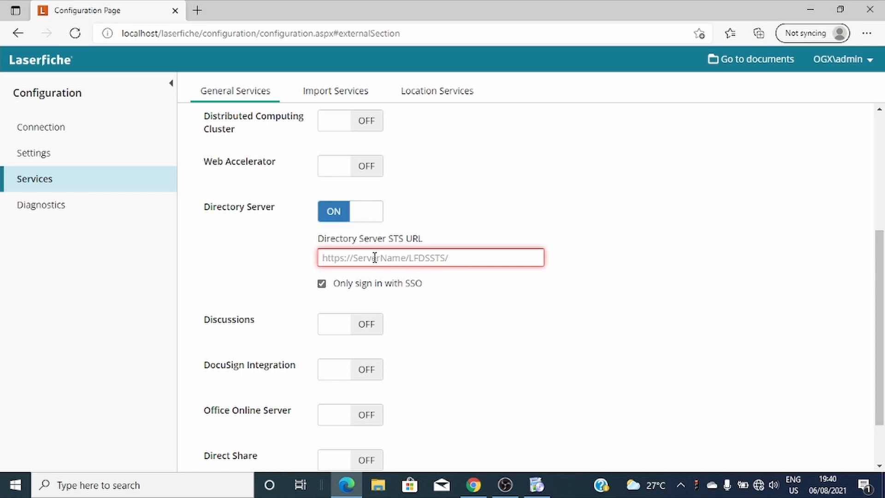
type("https://ogx/")
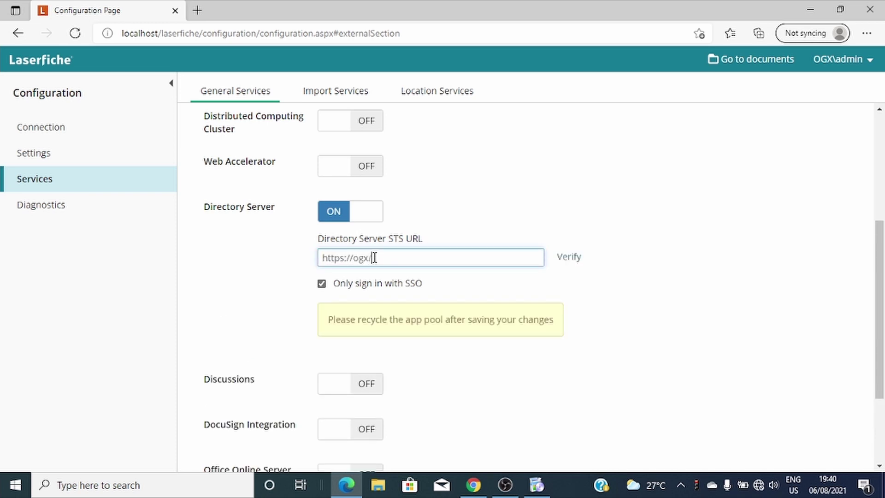
type("lds")
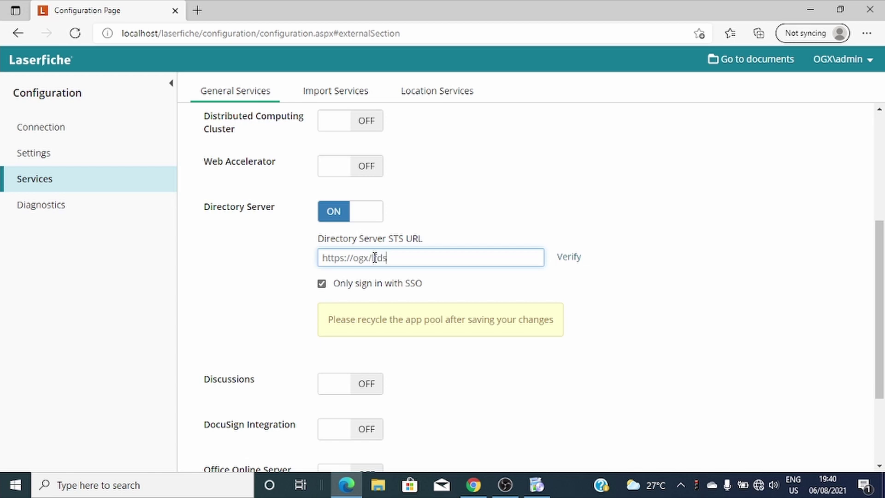
type("sts")
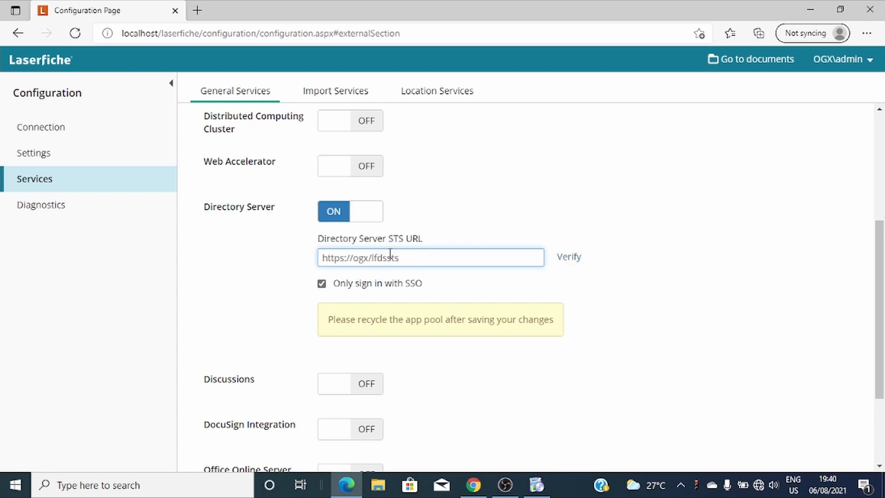
double_click(356, 258)
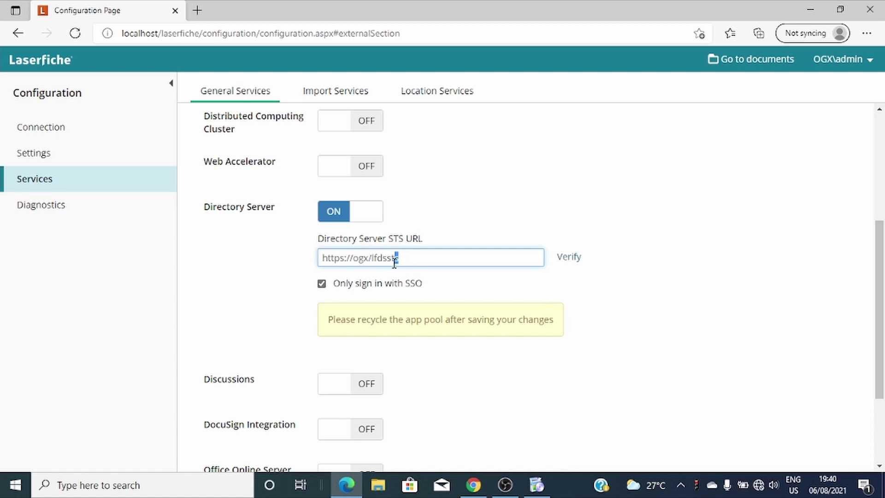
double_click(386, 258)
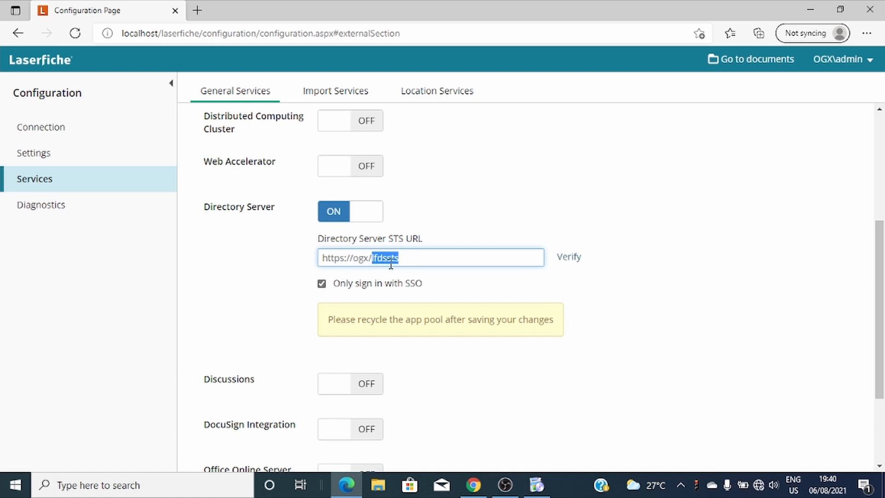
type("lfdssts")
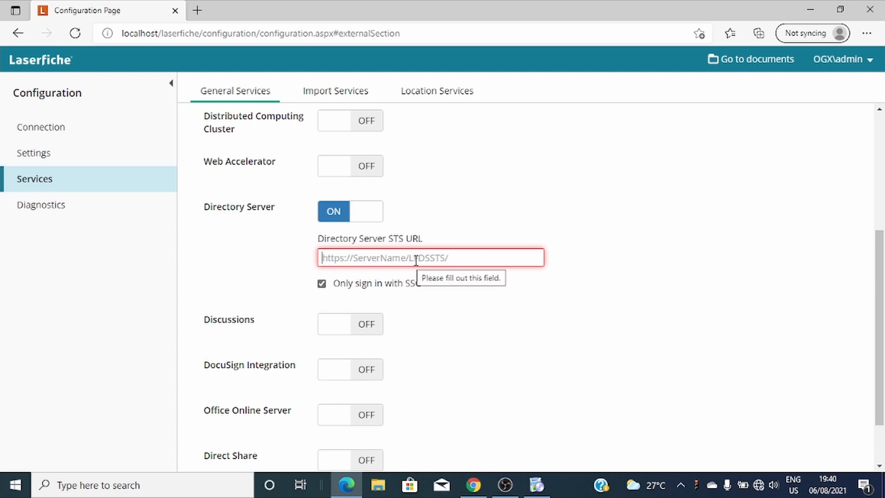
mouse_move(452, 261)
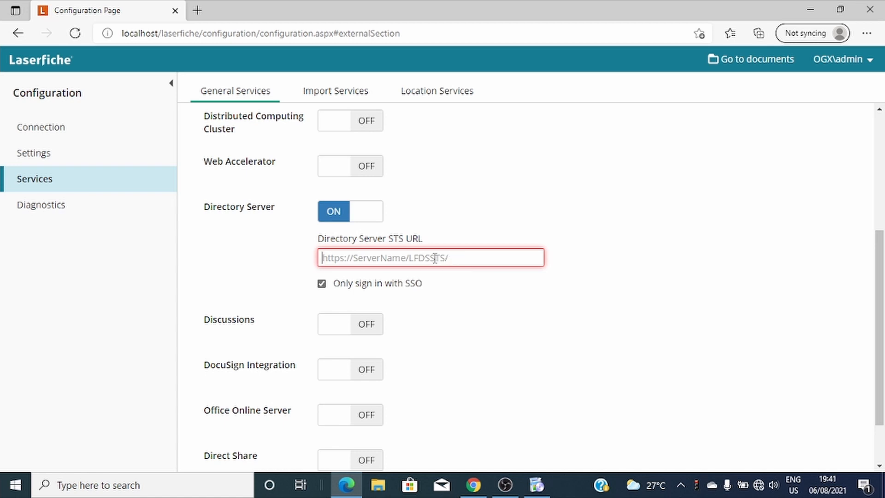
type("https://ogx/lfdssts")
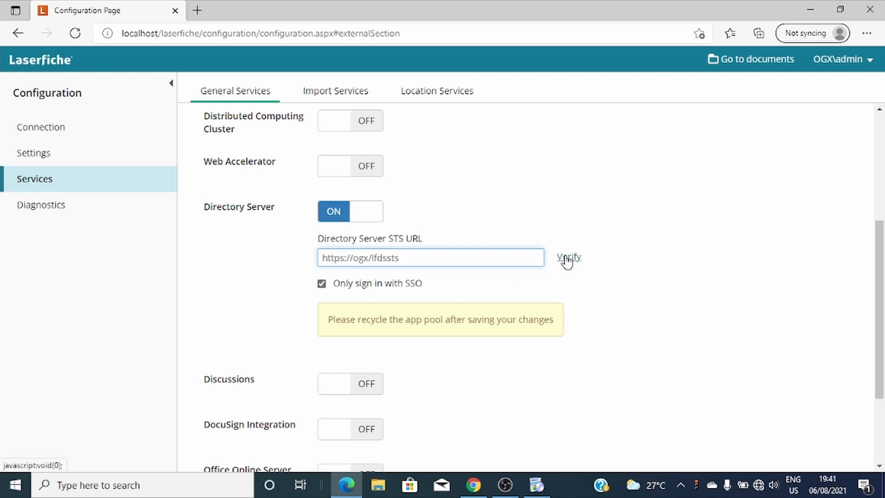
left_click(569, 257)
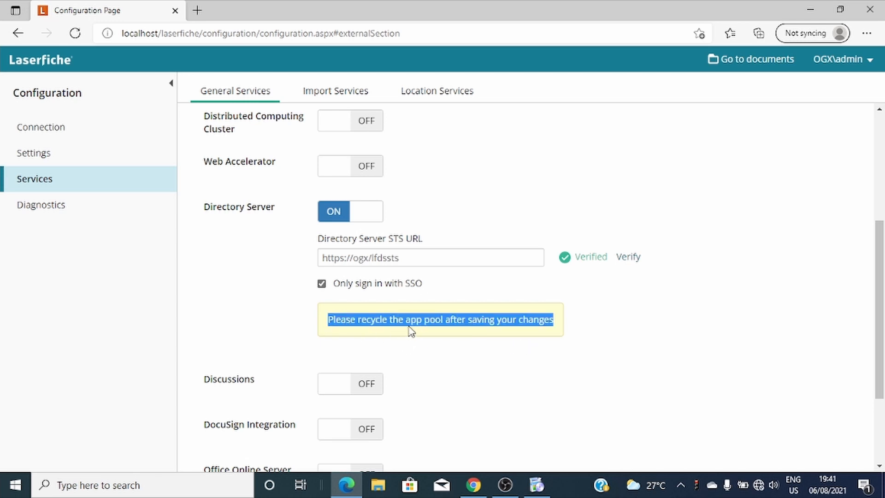
mouse_move(595, 329)
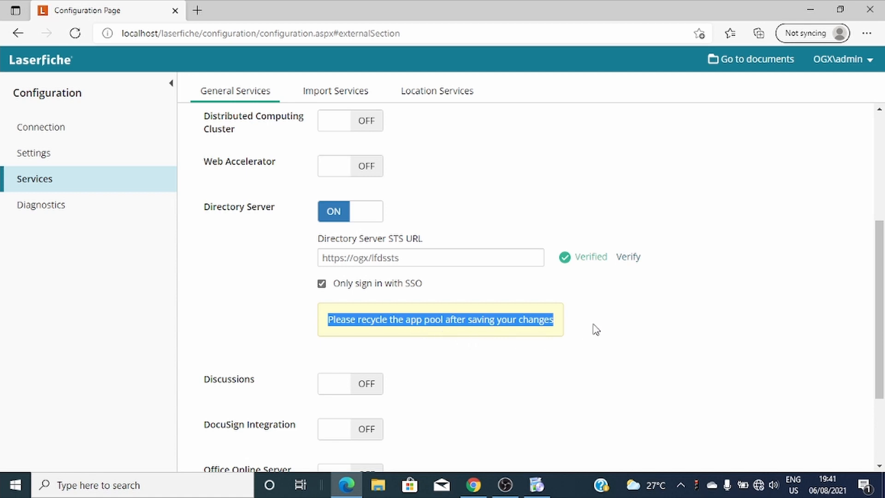
scroll("down", 3)
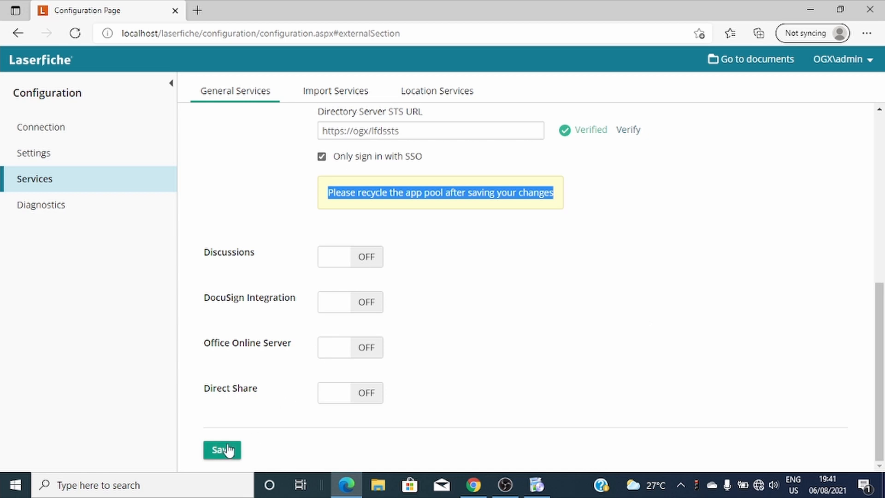
left_click(222, 450)
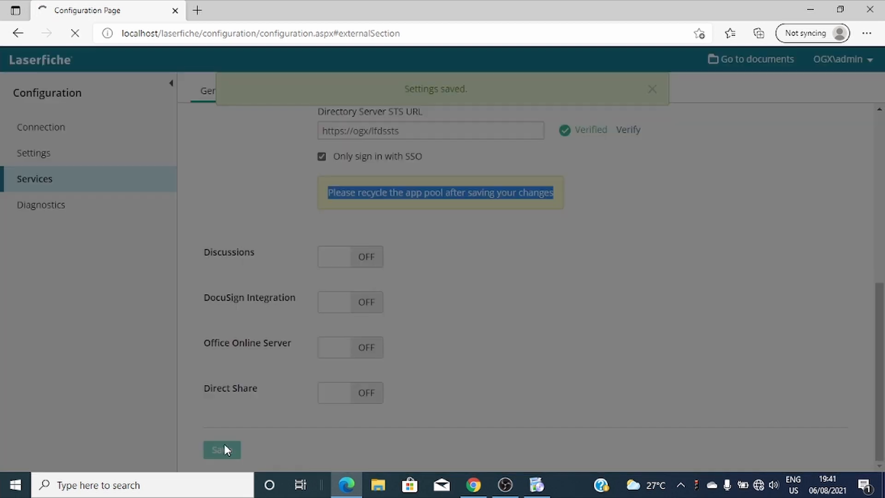
left_click(221, 450)
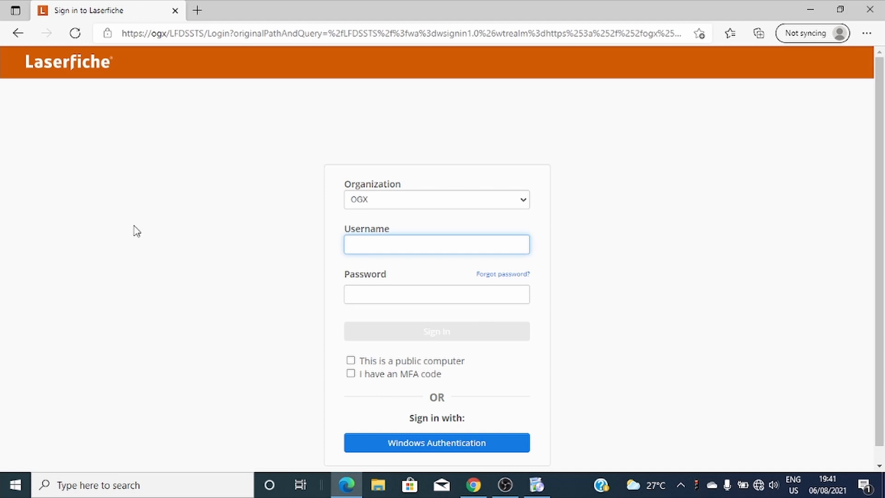
- Bring up IIS Manager over the Laserfiche sign-in page
left_click(437, 257)
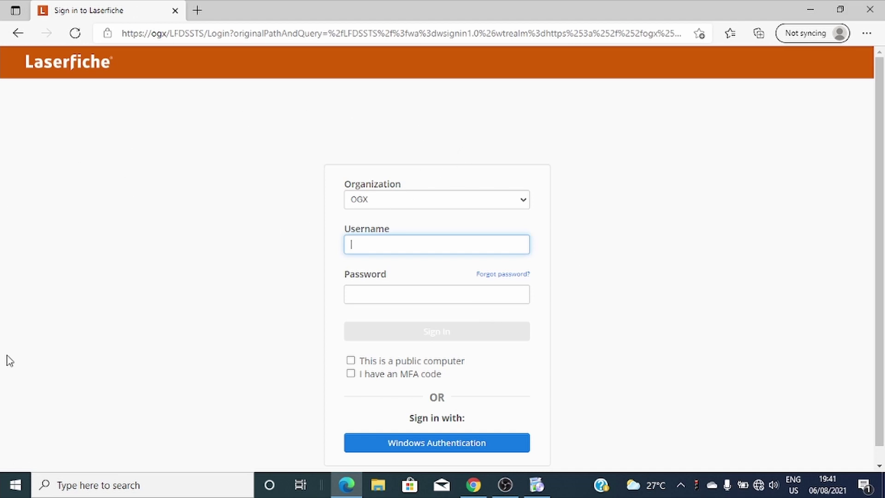
mouse_move(205, 360)
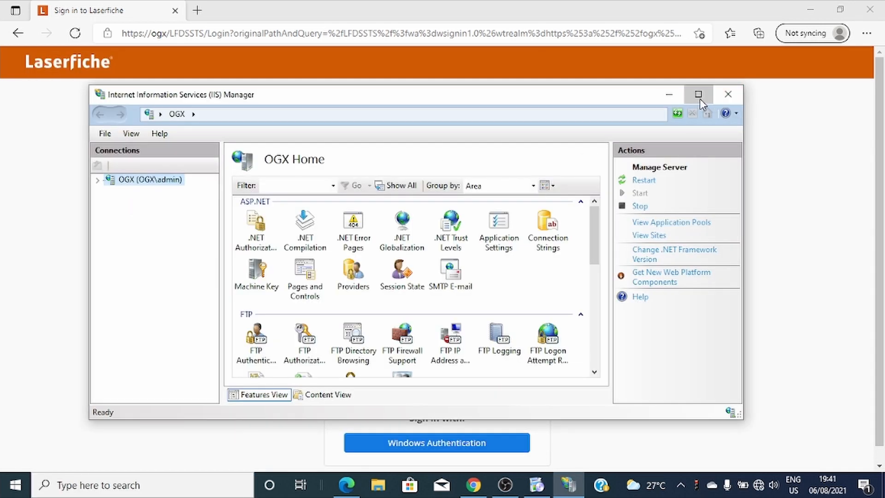
- Run the Recycling wizard on the WebAccess application pool through Next and Finish
left_click(699, 94)
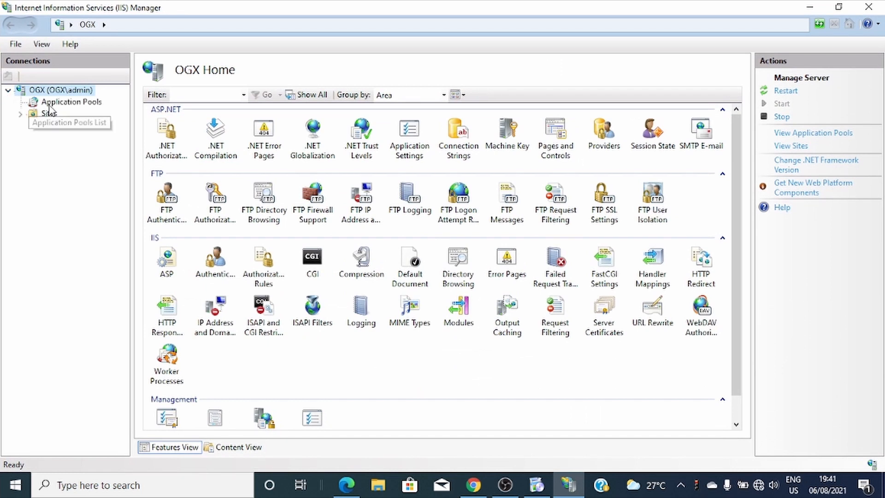
left_click(72, 101)
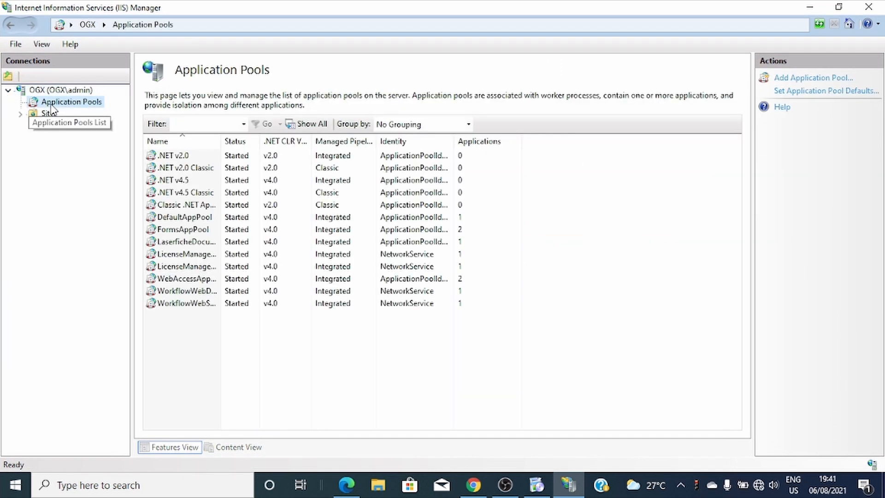
left_click(185, 290)
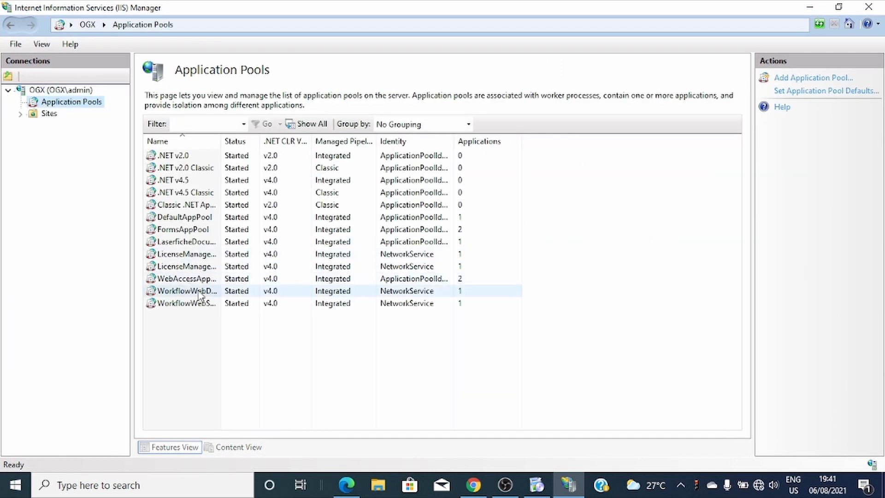
right_click(184, 279)
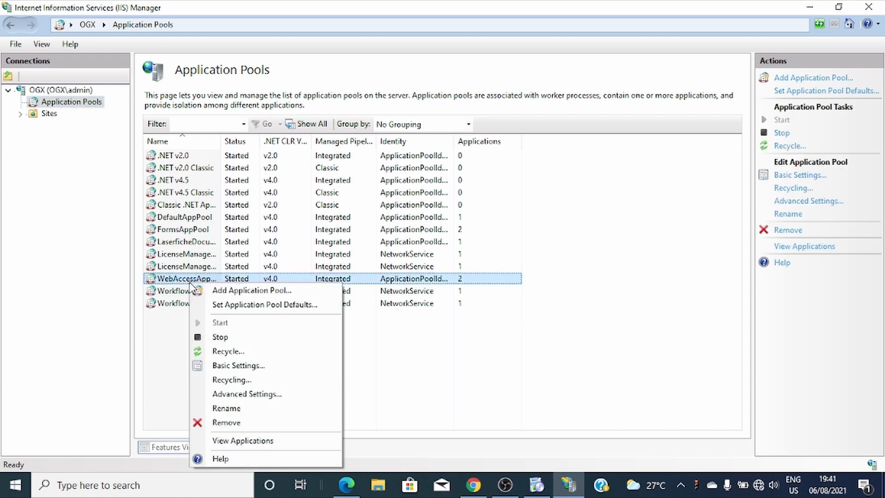
left_click(232, 380)
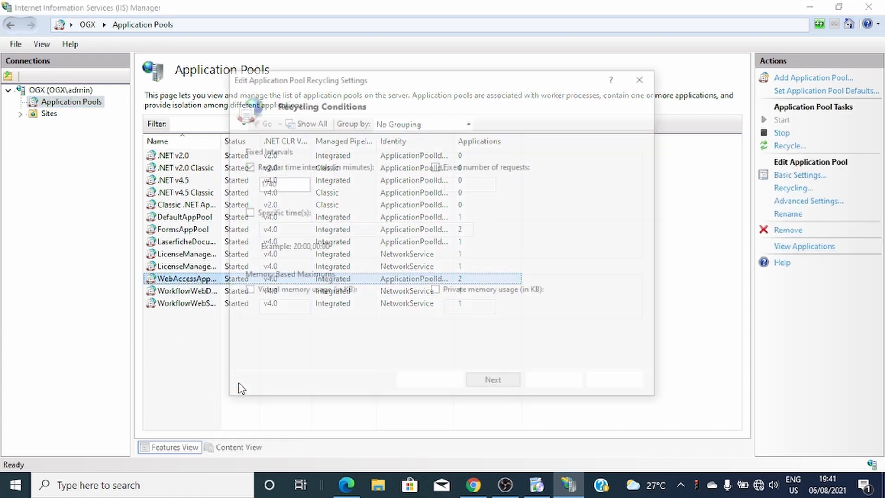
left_click(493, 379)
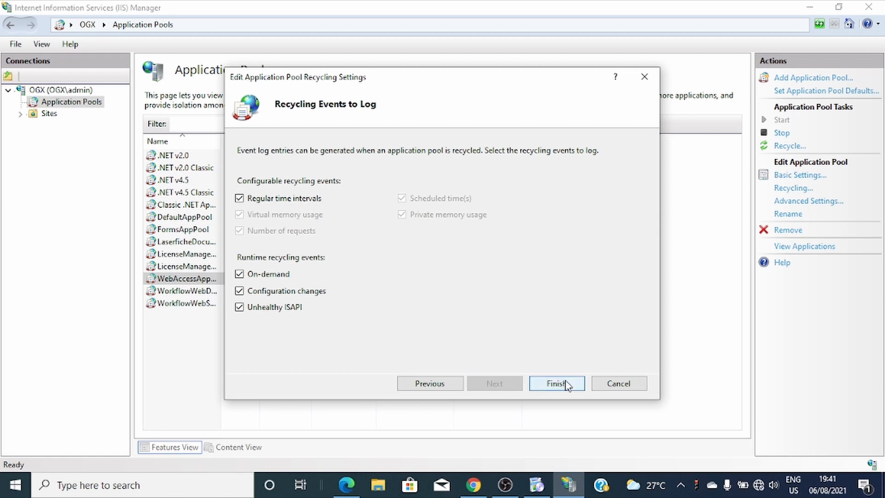
left_click(557, 383)
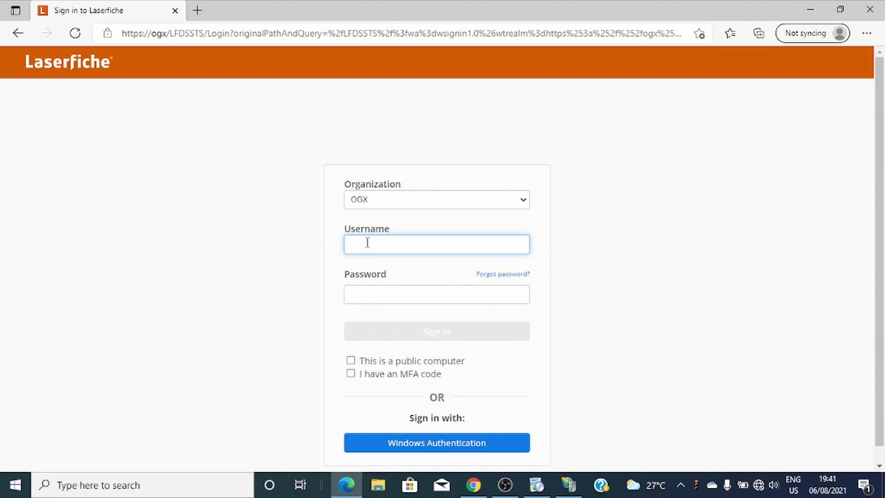
mouse_move(703, 101)
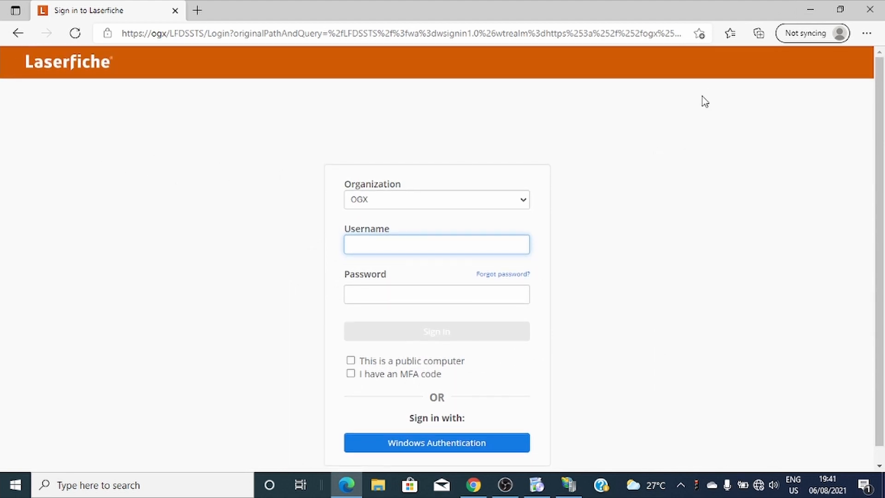
mouse_move(243, 291)
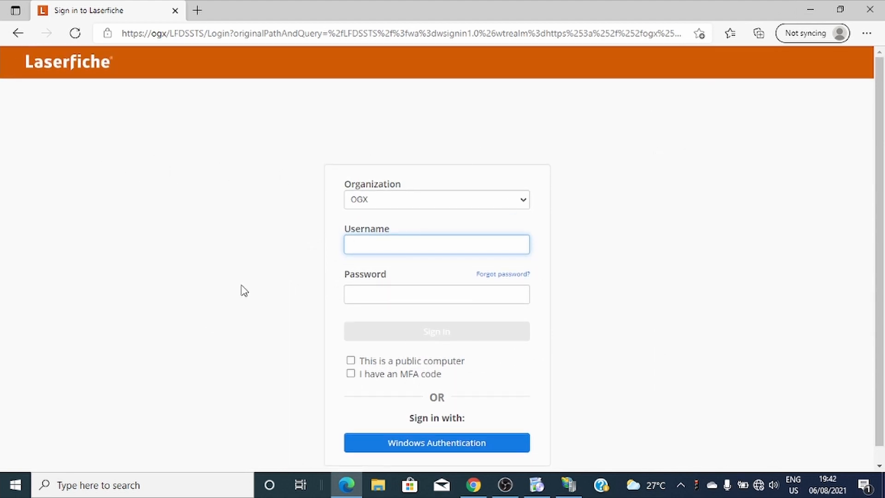
mouse_move(172, 272)
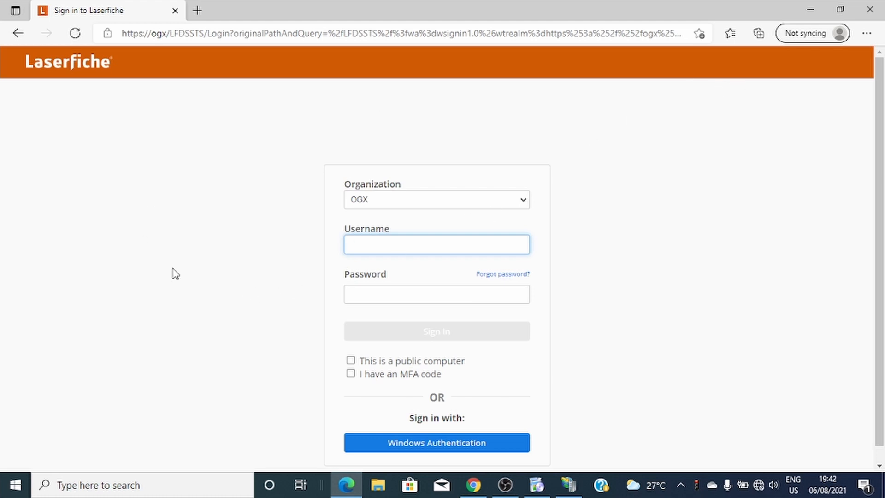
mouse_move(621, 162)
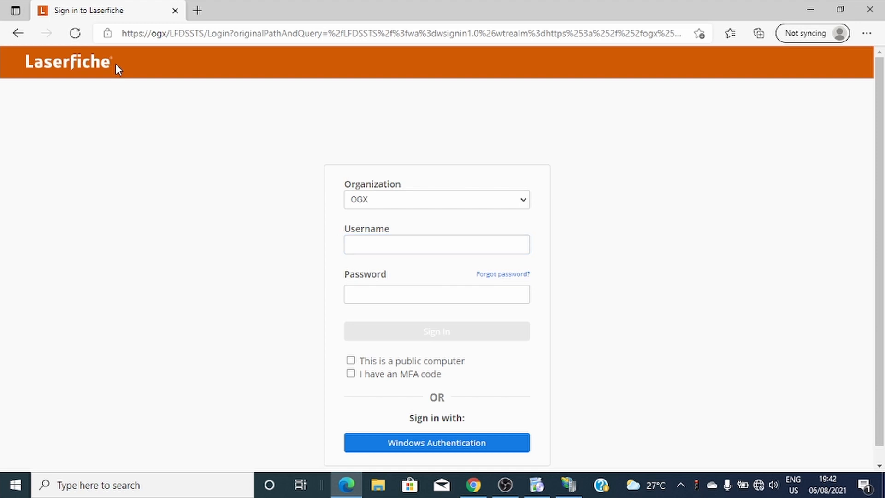
mouse_move(94, 173)
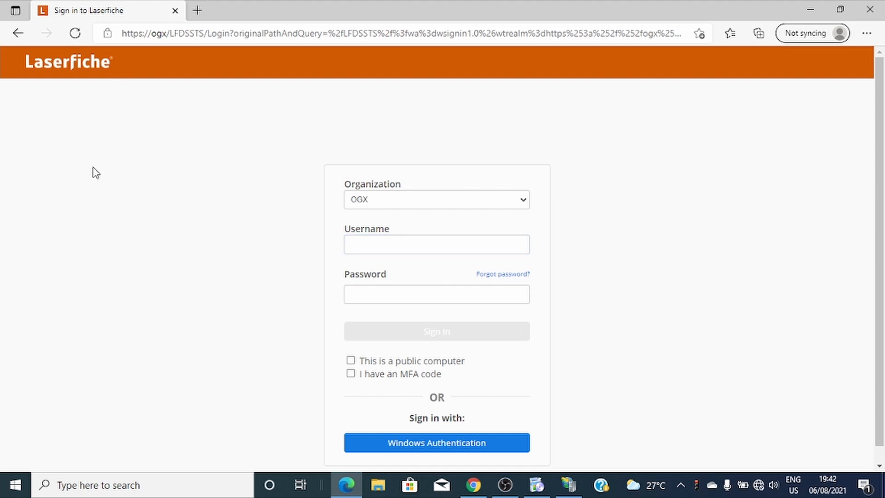
scroll("down", 3)
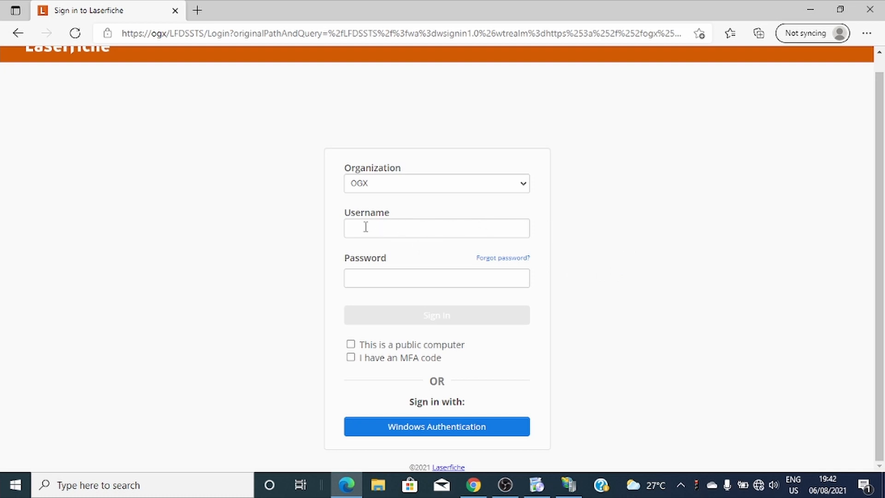
left_click(437, 227)
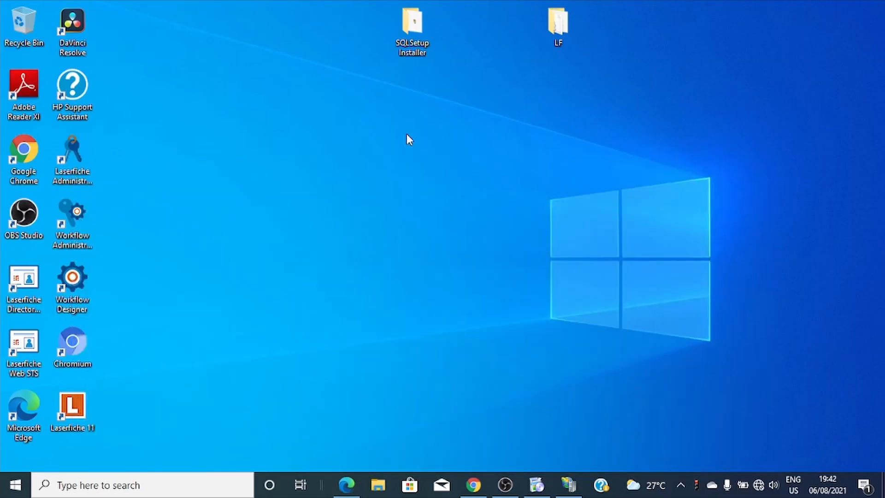
mouse_move(310, 198)
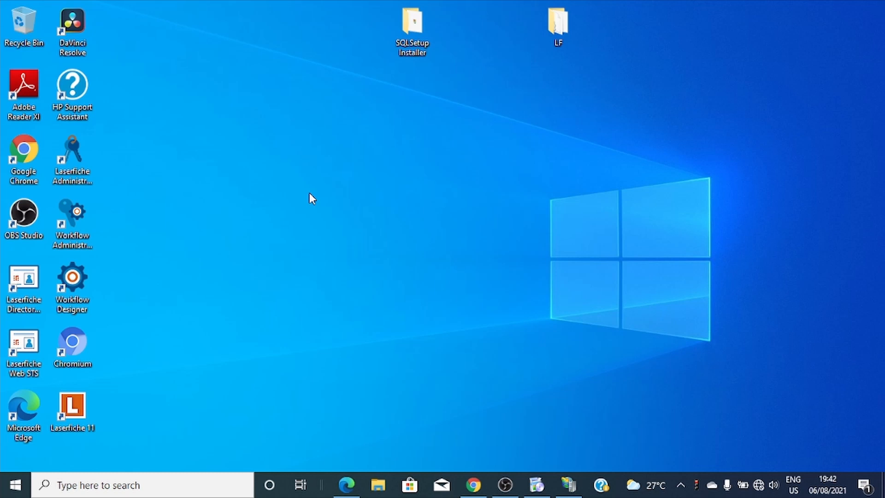
mouse_move(508, 468)
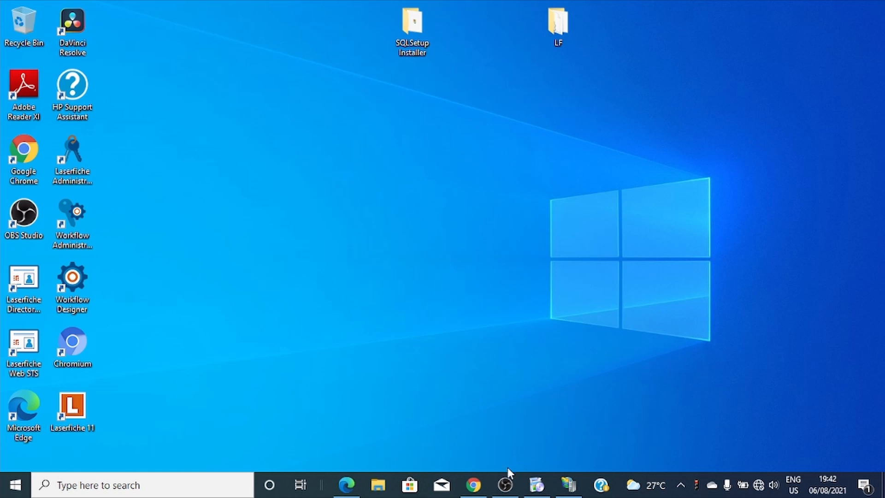